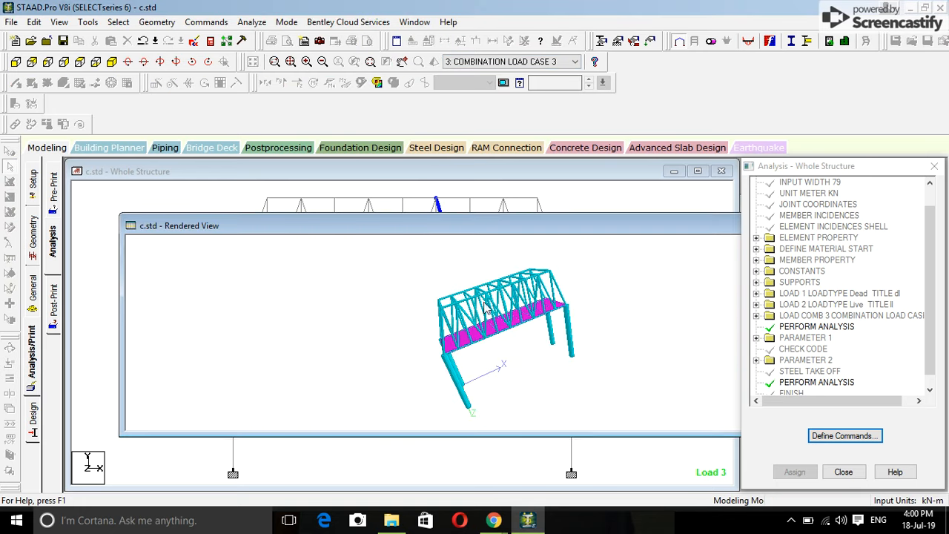
# Start a new Space structure model named steeel in metres and kilonewtons via File > New
pyautogui.moveTo(489, 312); pyautogui.dragTo(586, 297)
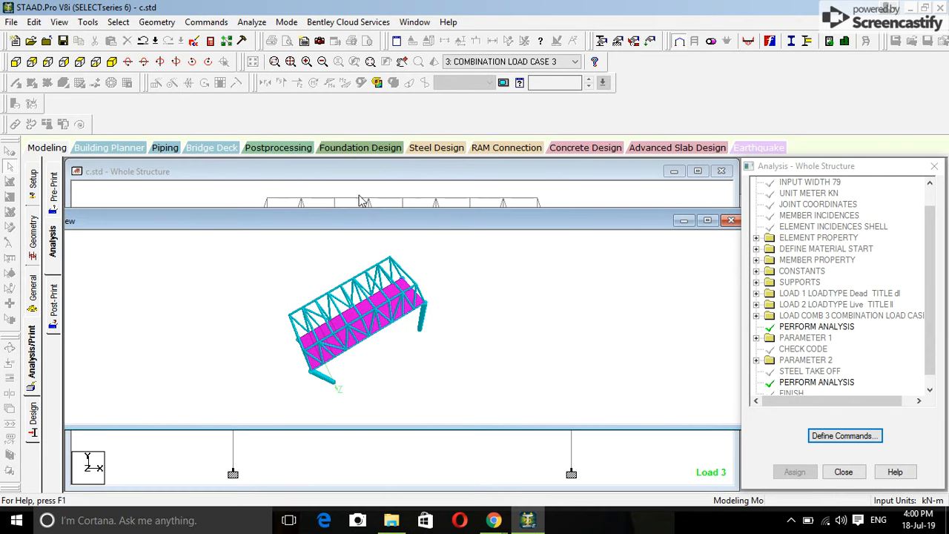
pyautogui.click(32, 22)
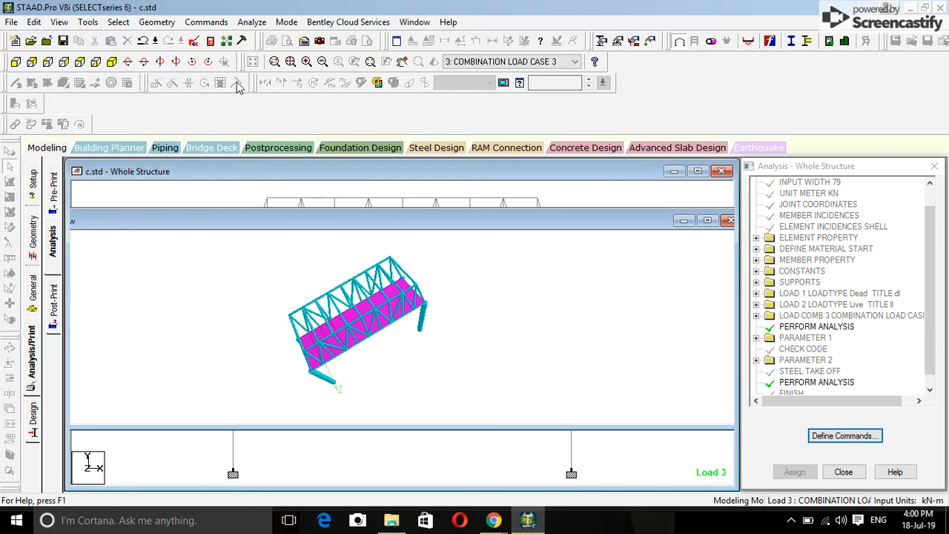
pyautogui.click(12, 42)
pyautogui.write('steel')
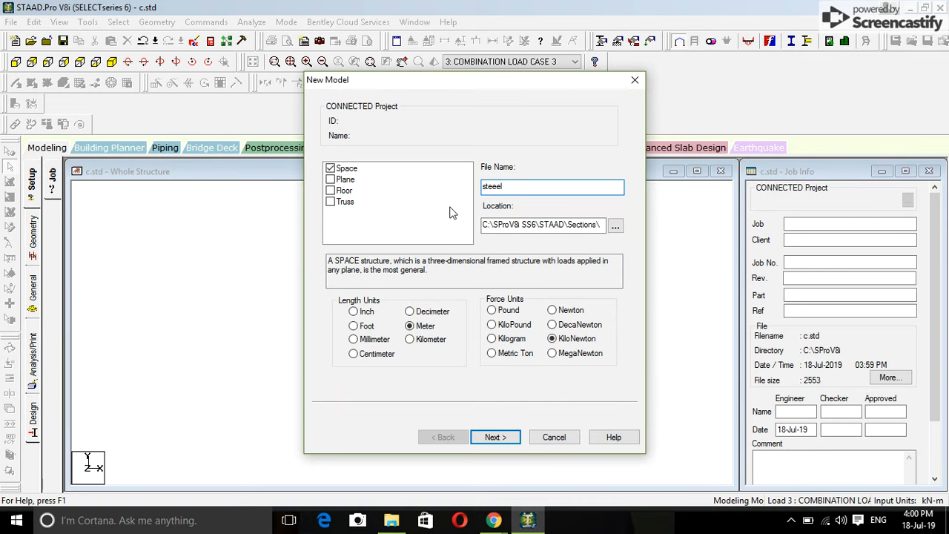
# Draw a 5 m vertical column from (0,0,0) to (0,5,0) and launch the Structure Wizard
pyautogui.click(496, 436)
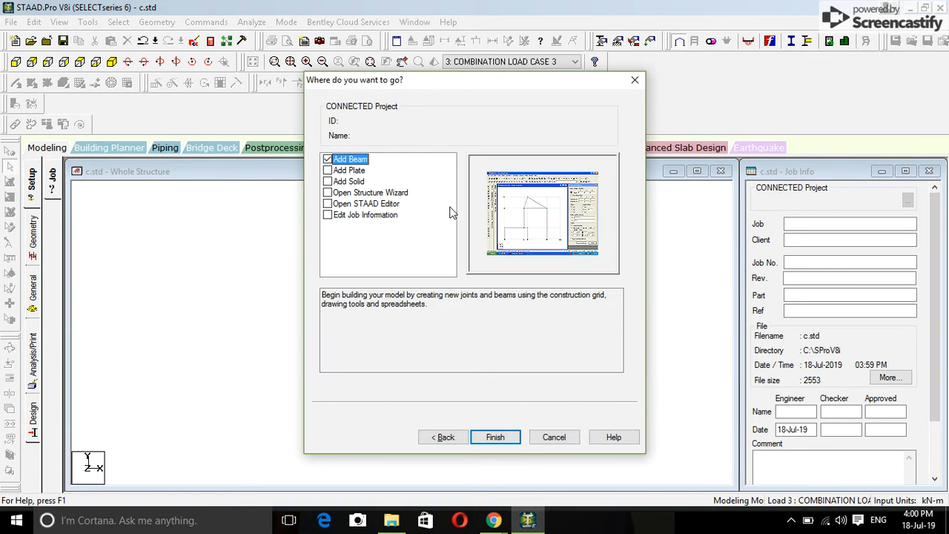
pyautogui.click(495, 436)
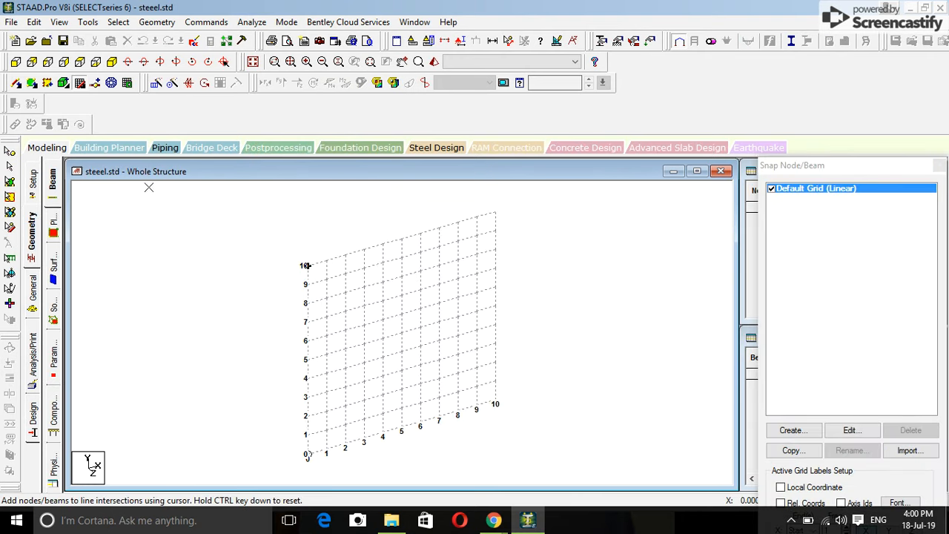
pyautogui.moveTo(309, 453)
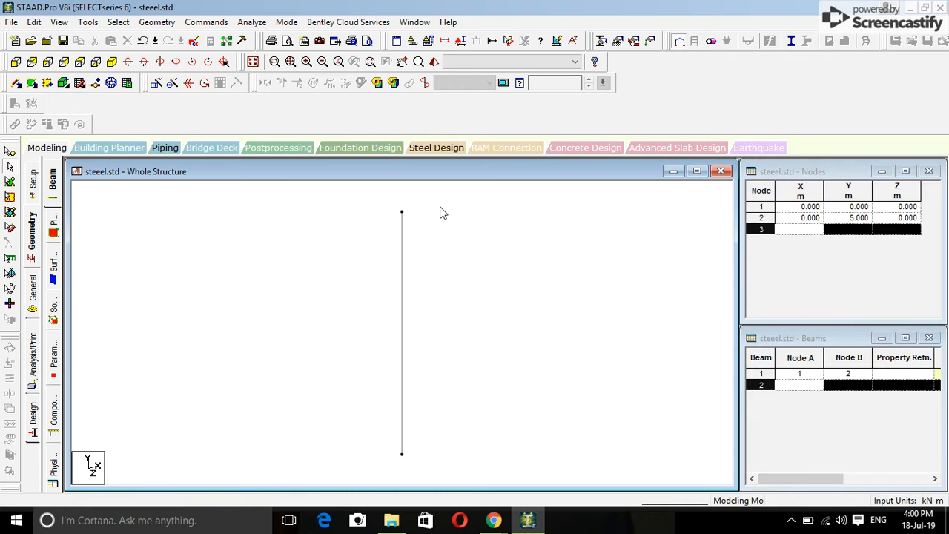
pyautogui.click(157, 22)
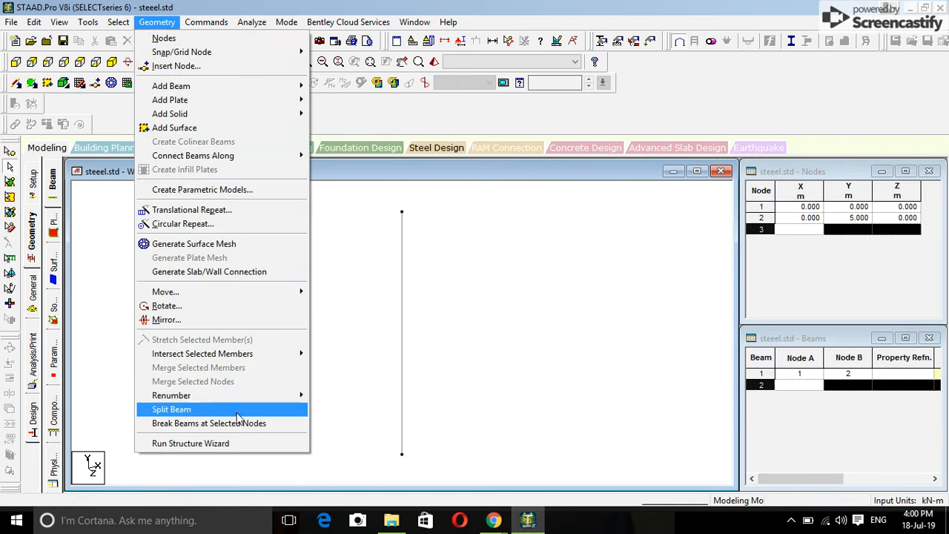
pyautogui.click(190, 442)
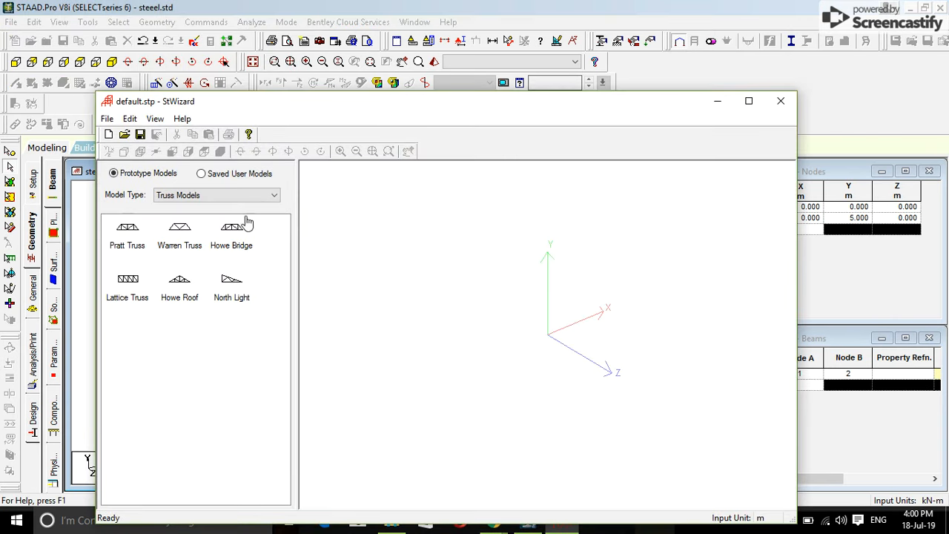
# Add a Howe Bridge truss 10 m long, 3 m high, 3 m wide with 10 bays, pasted at Y = 5
pyautogui.doubleClick(232, 230)
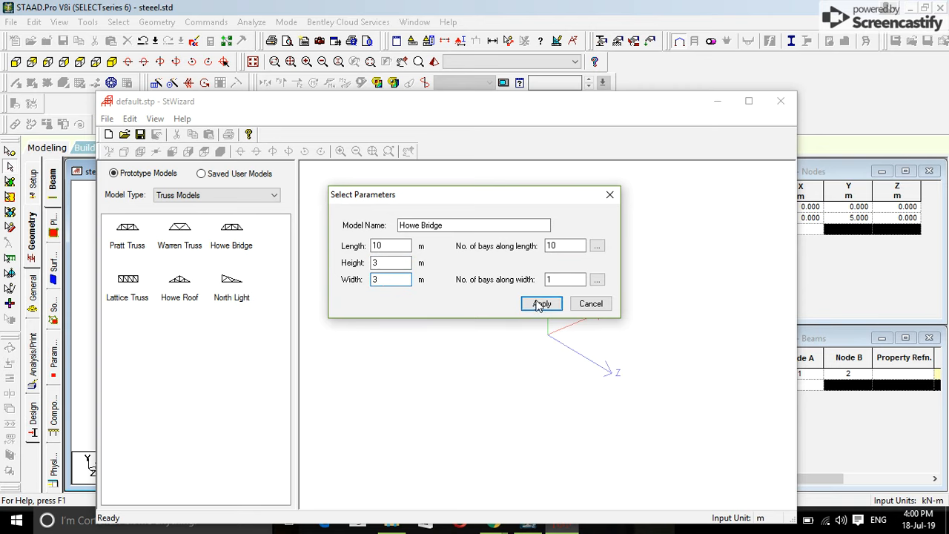
pyautogui.click(540, 303)
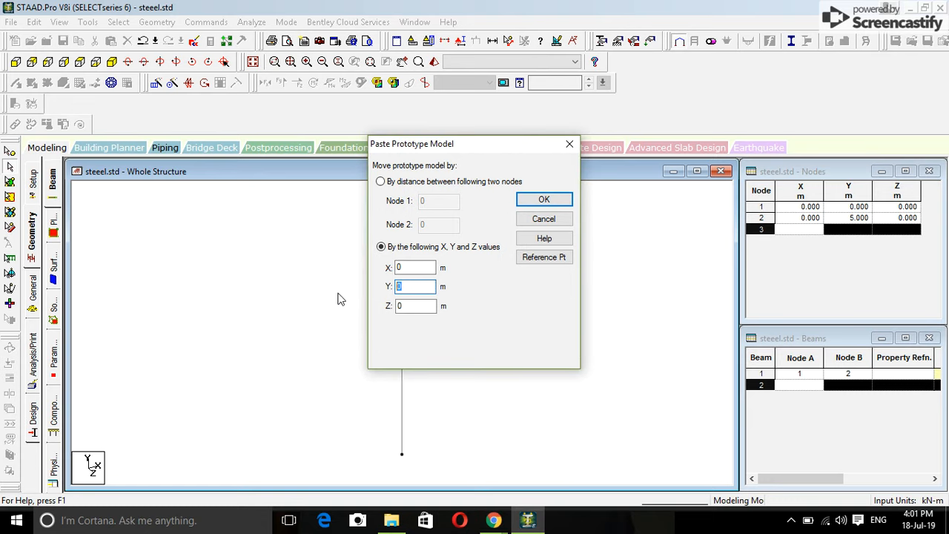
pyautogui.write('5')
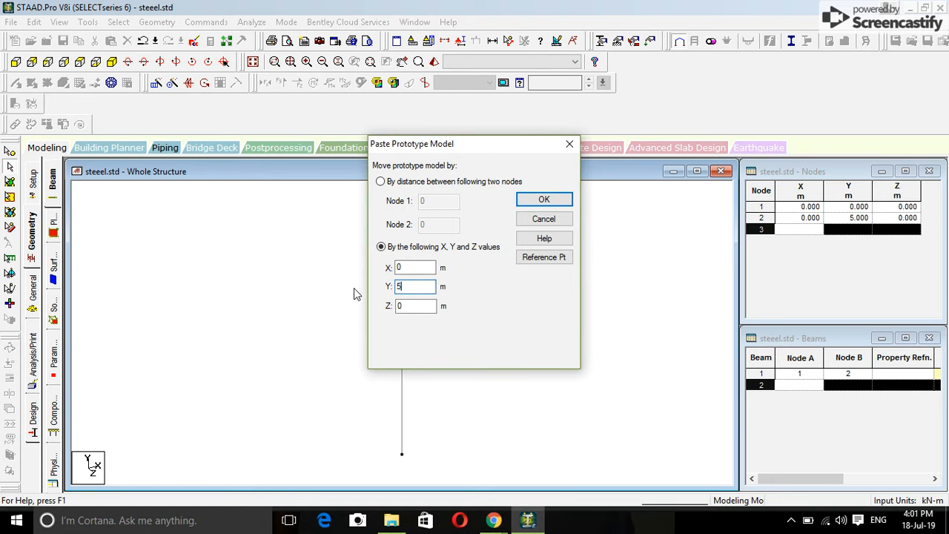
pyautogui.click(543, 199)
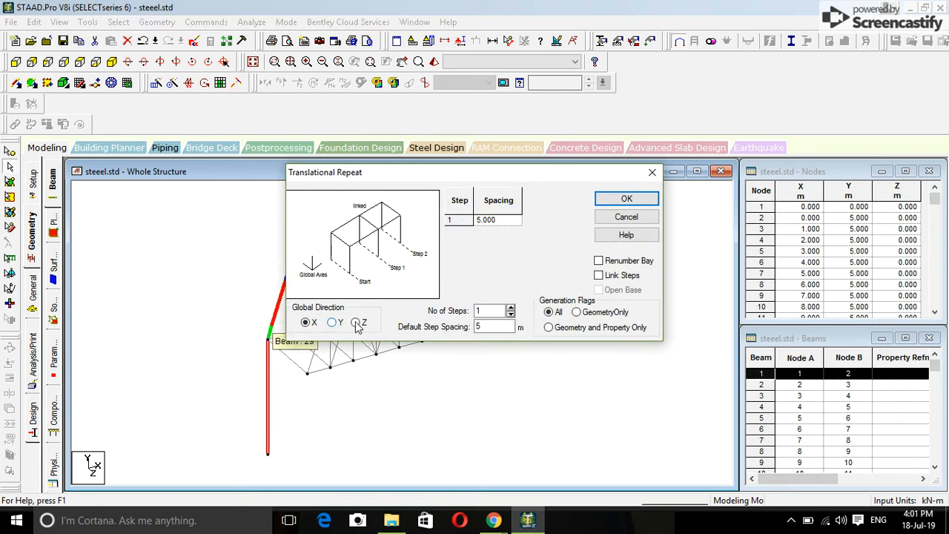
# Translational-repeat the column in Z and in X at 5 m spacing to get four columns
pyautogui.click(356, 322)
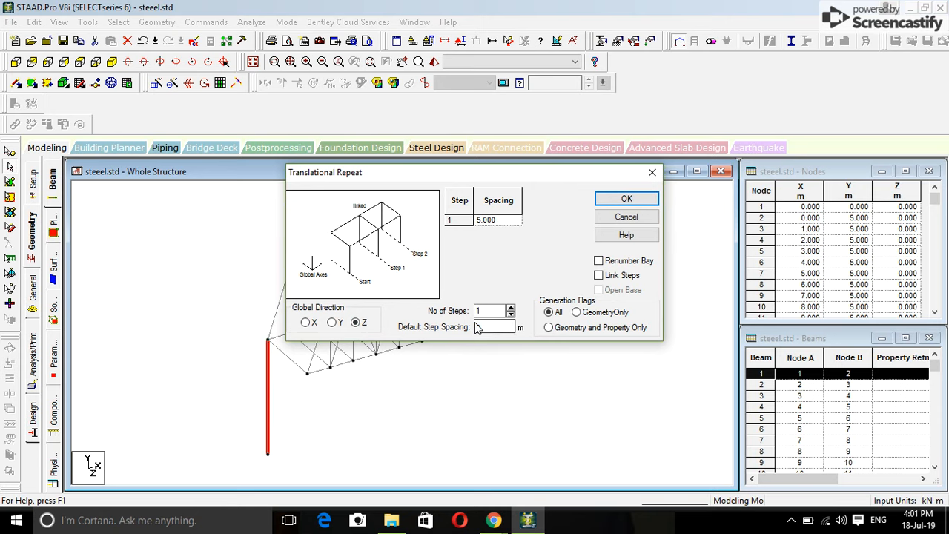
pyautogui.click(626, 199)
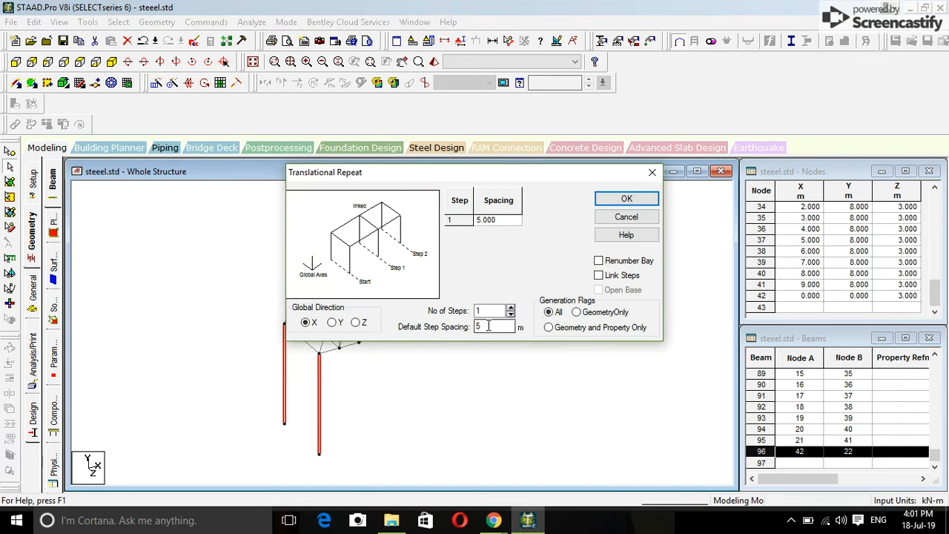
pyautogui.click(626, 198)
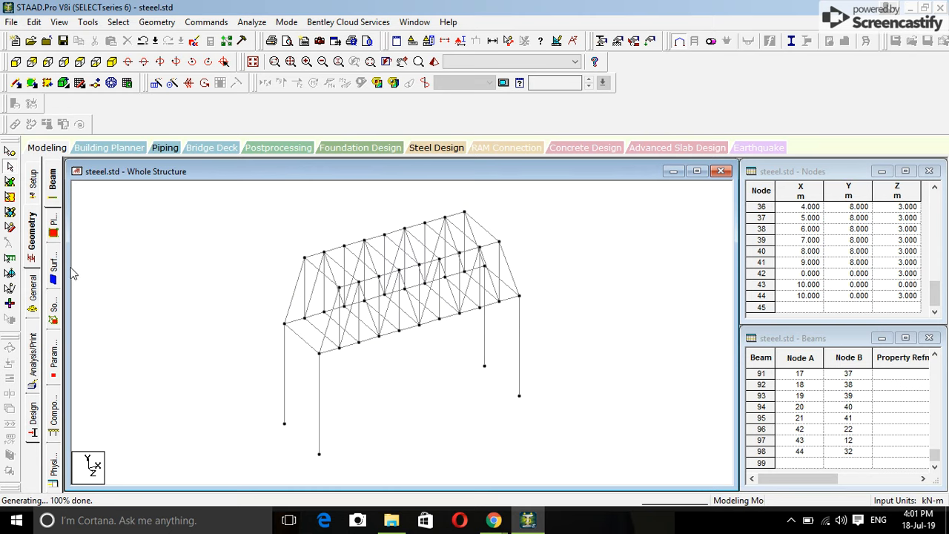
pyautogui.click(54, 284)
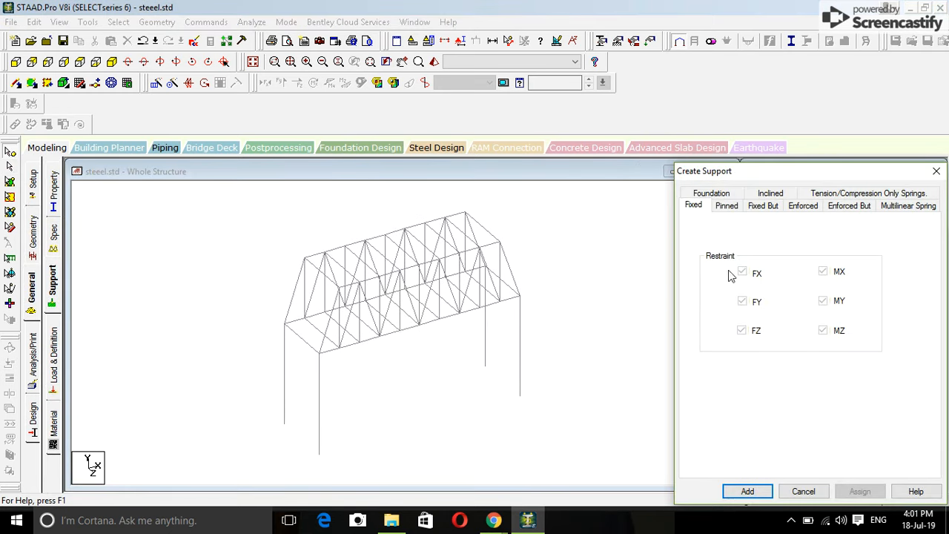
# Add a Fixed support definition and assign it to the column base nodes
pyautogui.click(747, 491)
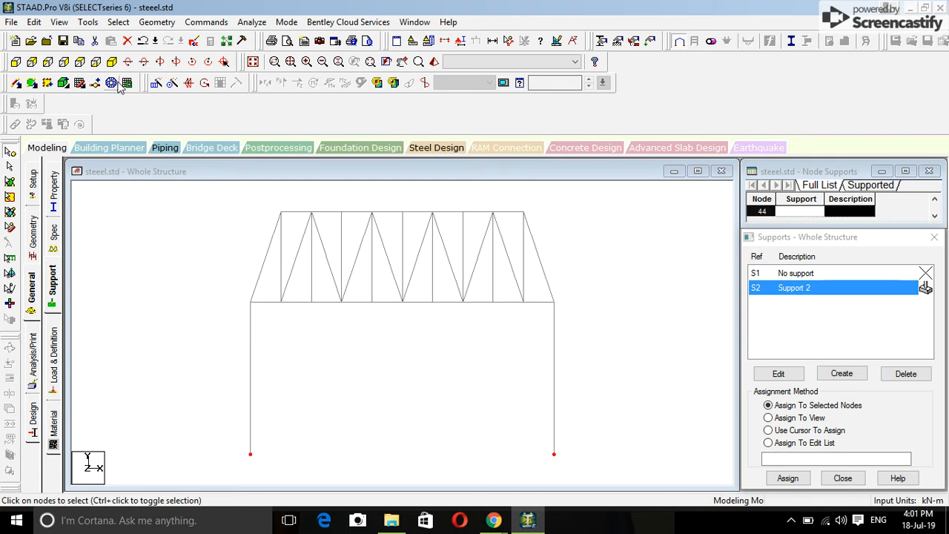
pyautogui.click(788, 478)
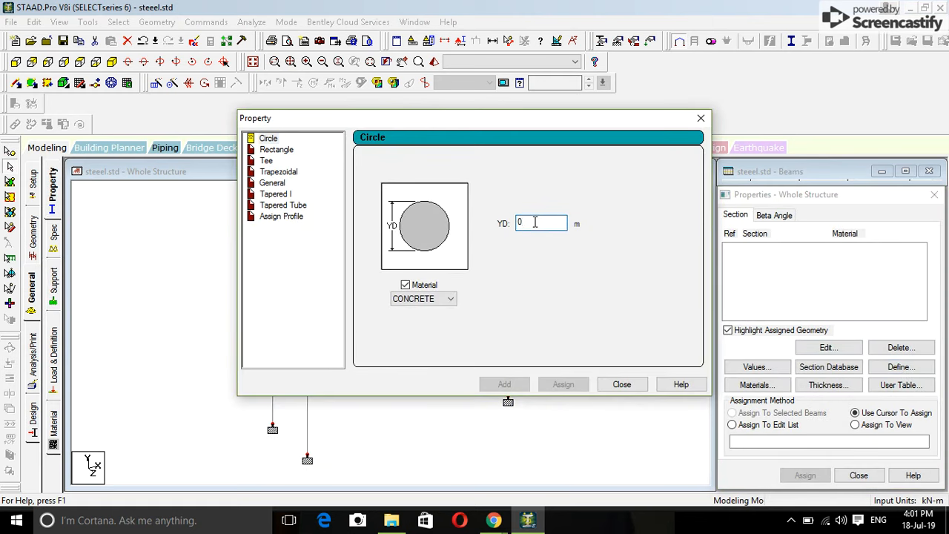
# Define steel circular sections with YD 0.4 m and YD 0.1 m
pyautogui.write('0.4')
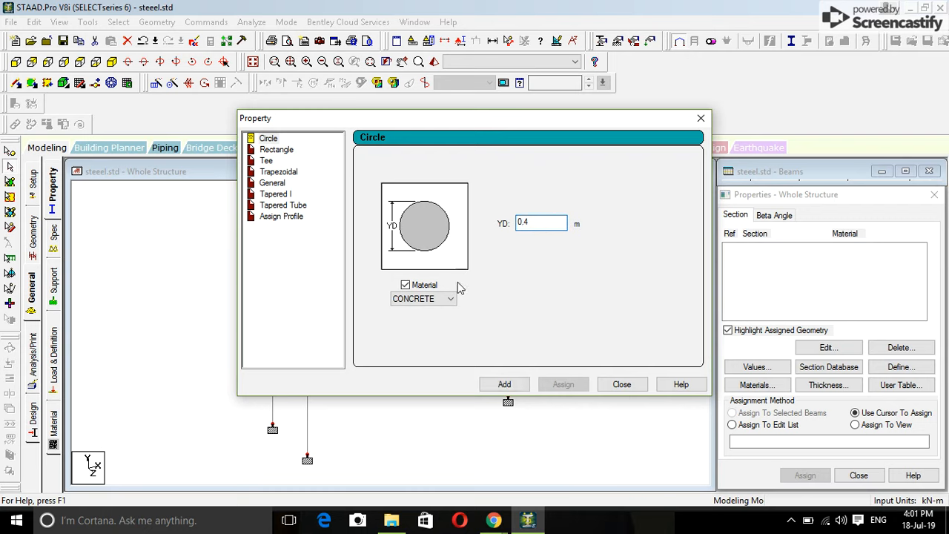
pyautogui.click(423, 298)
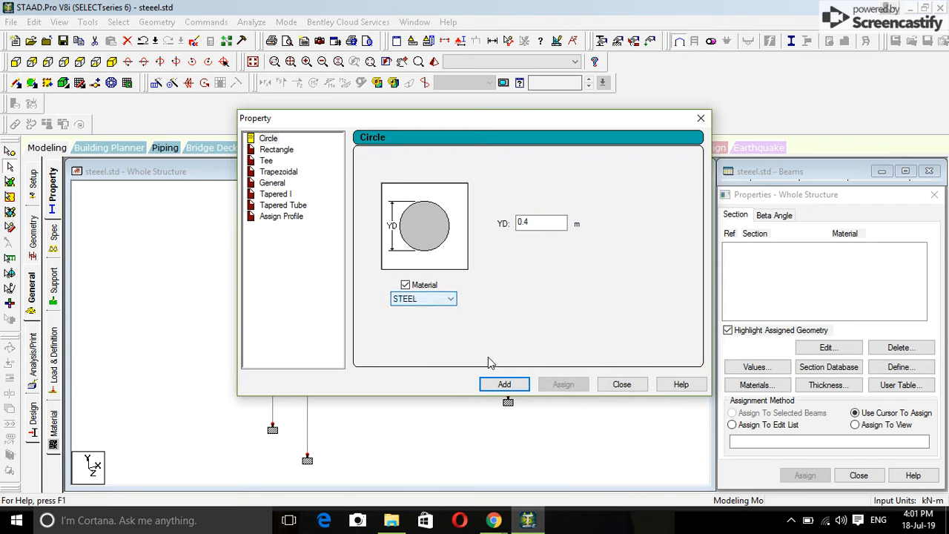
pyautogui.click(505, 384)
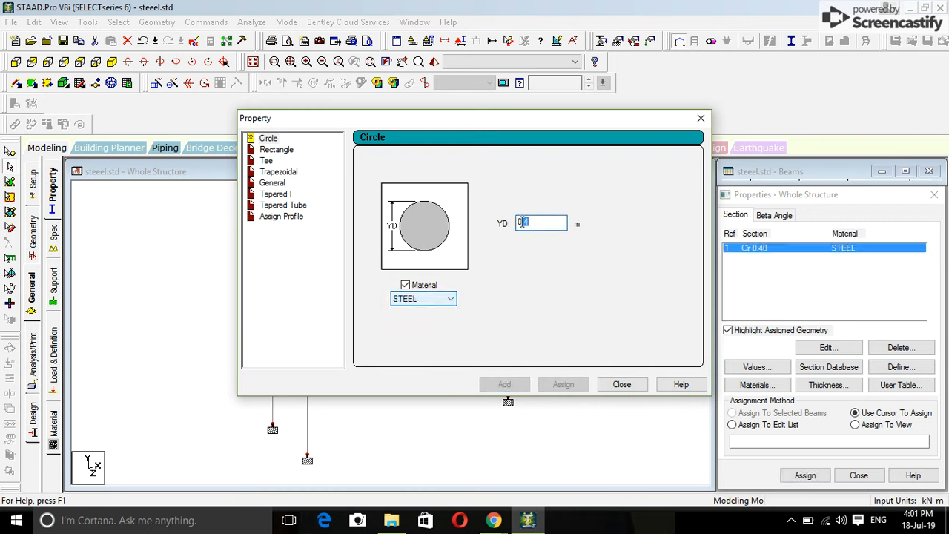
pyautogui.write('0.1')
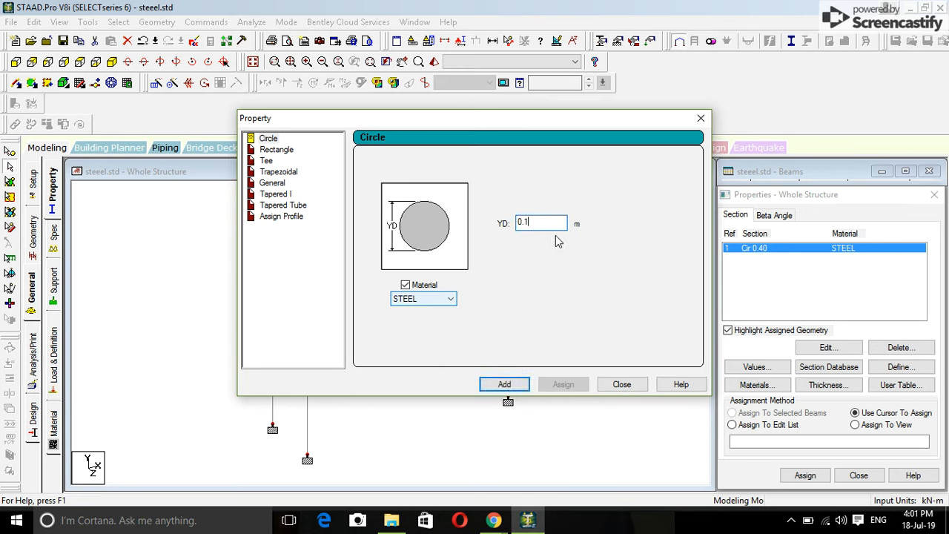
pyautogui.click(505, 385)
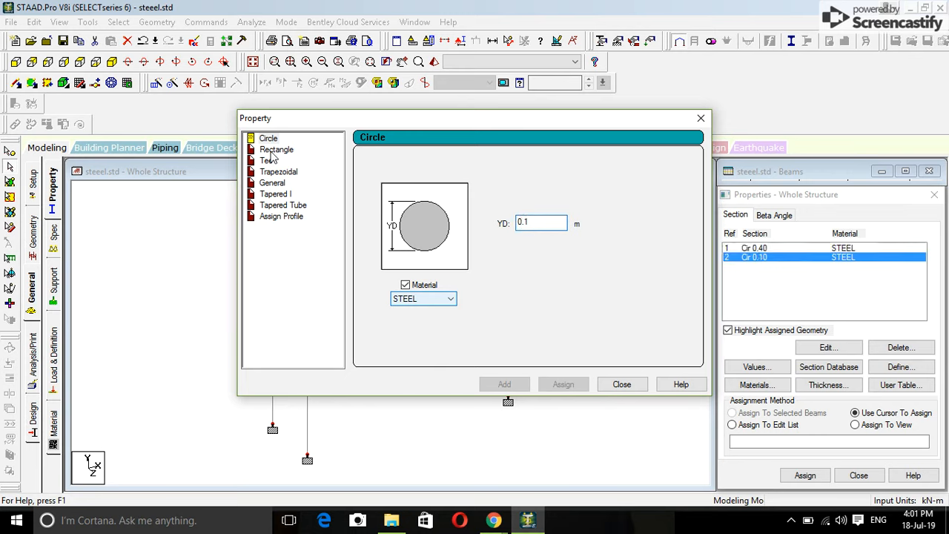
pyautogui.click(621, 384)
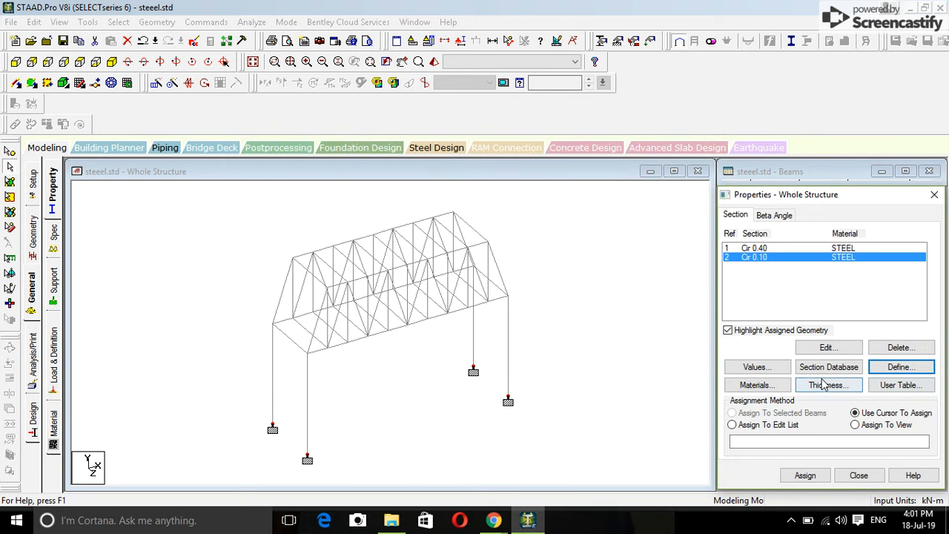
# Add a 0.12 m concrete plate thickness and pick the Cir 0.40 section
pyautogui.click(828, 385)
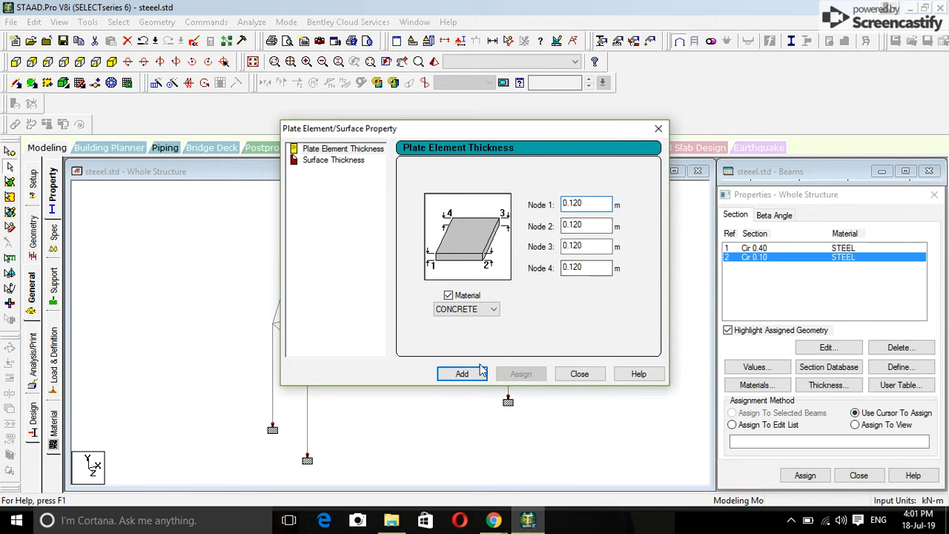
pyautogui.click(463, 374)
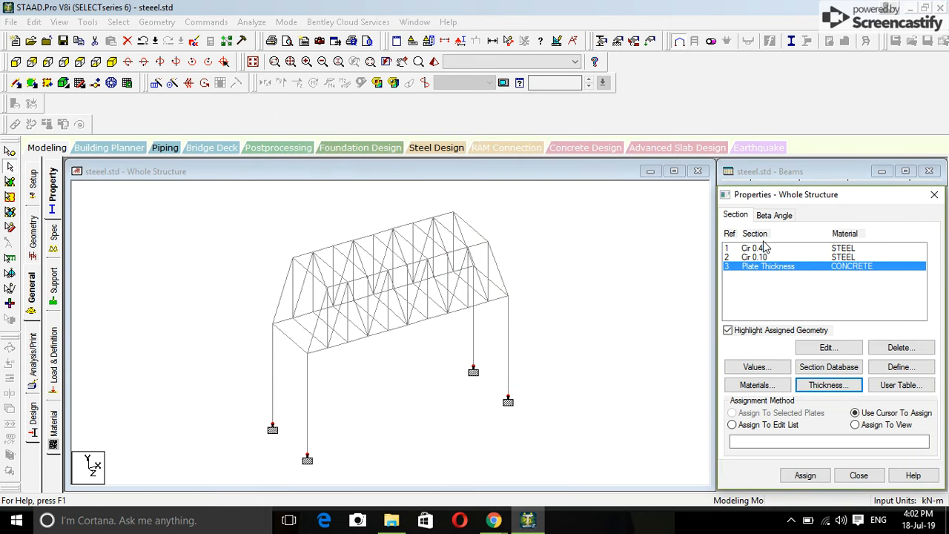
pyautogui.click(754, 248)
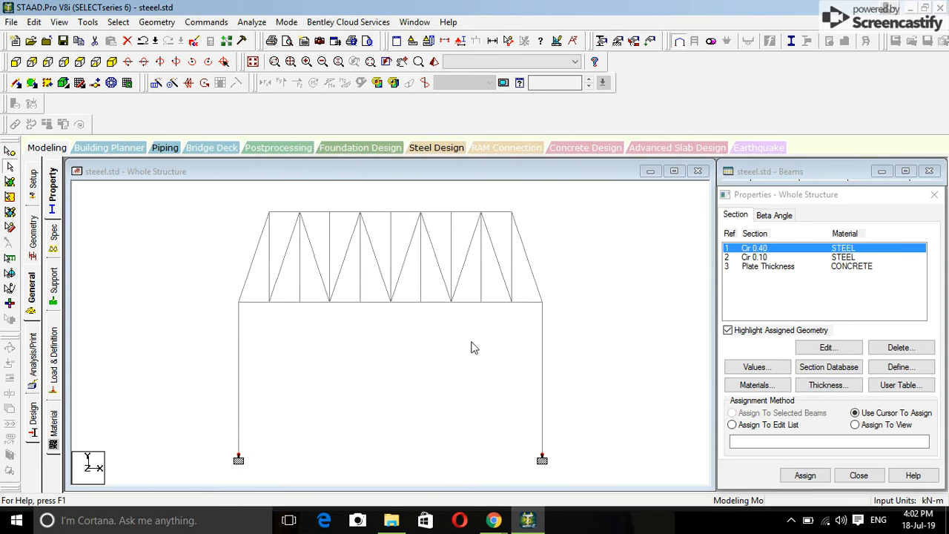
# Assign Cir 0.40 to the four columns and Cir 0.10 to all truss members, confirming each
pyautogui.click(733, 413)
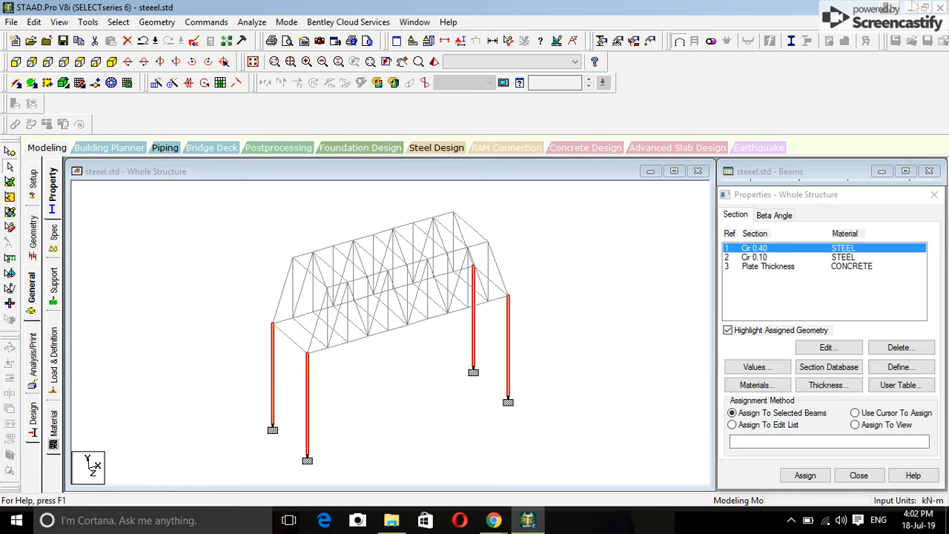
pyautogui.click(805, 475)
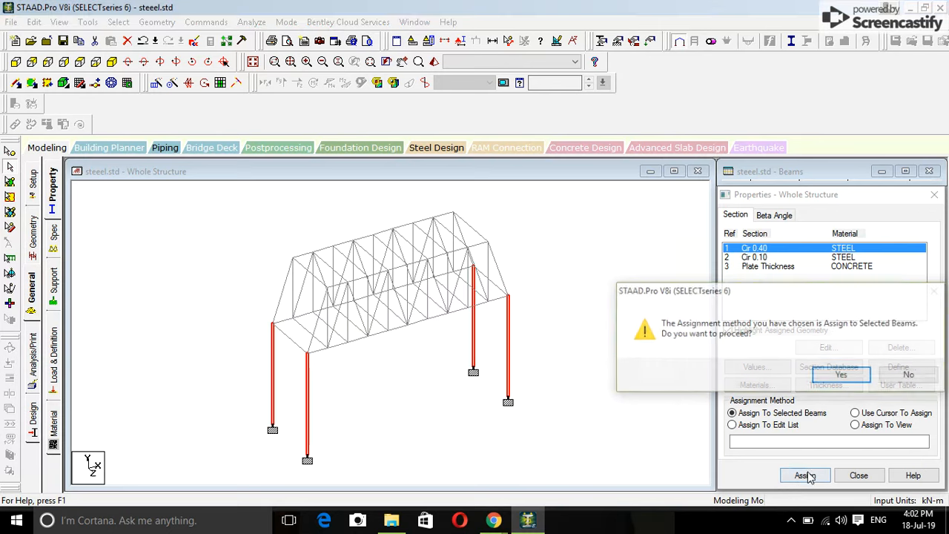
pyautogui.click(841, 374)
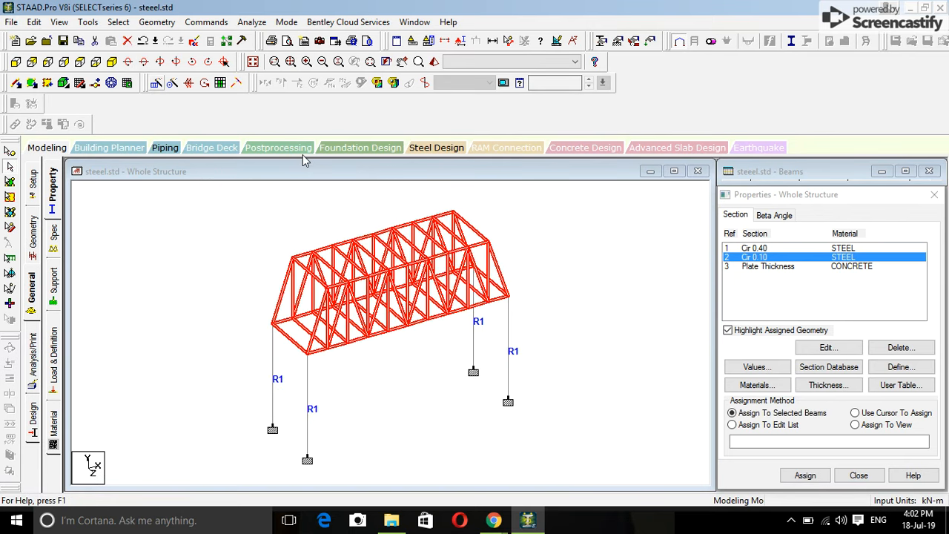
pyautogui.click(804, 474)
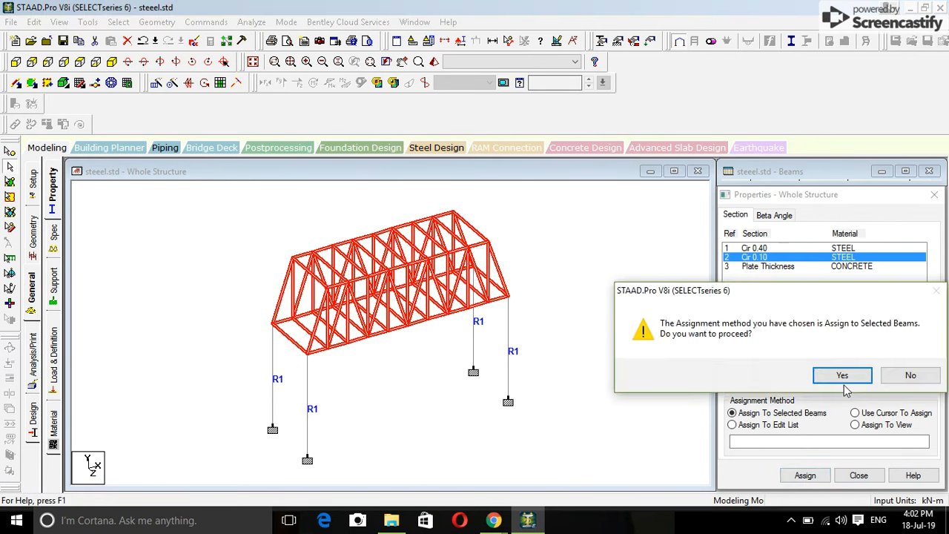
pyautogui.click(842, 375)
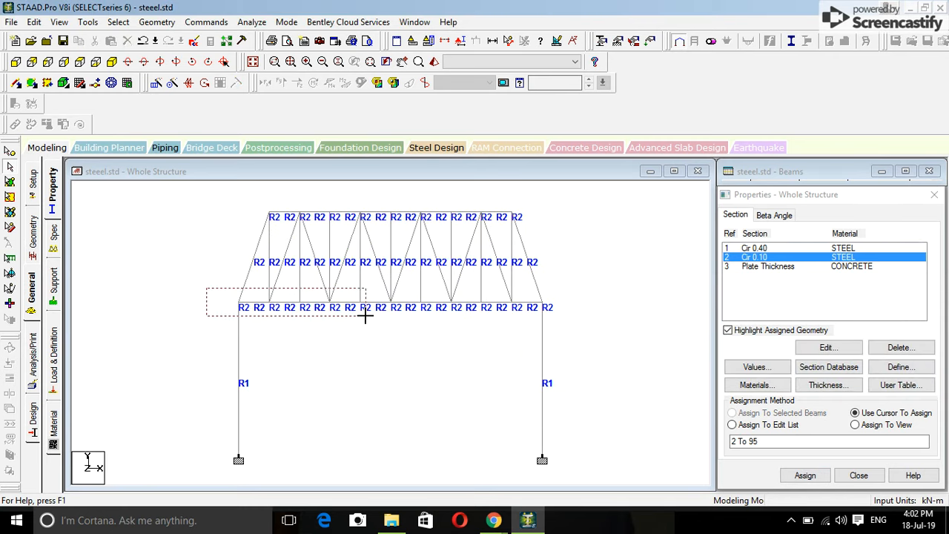
# Fill the bottom floor grid with plates and assign them the 0.12 m concrete plate thickness
pyautogui.click(733, 412)
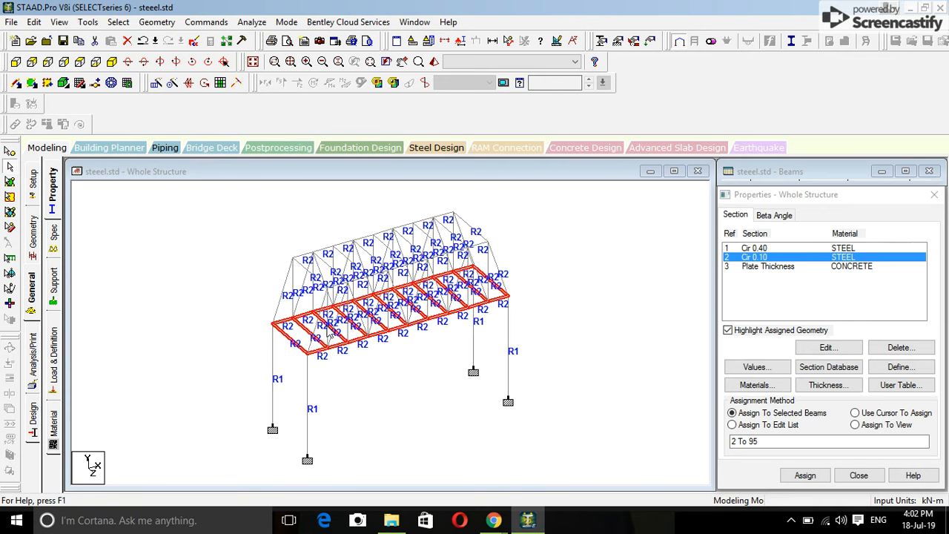
pyautogui.moveTo(219, 83)
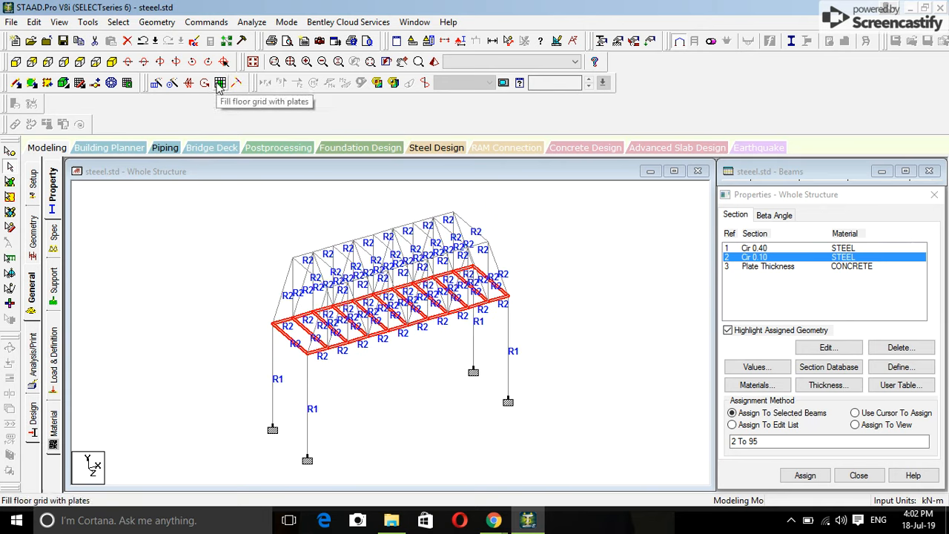
pyautogui.moveTo(526, 302)
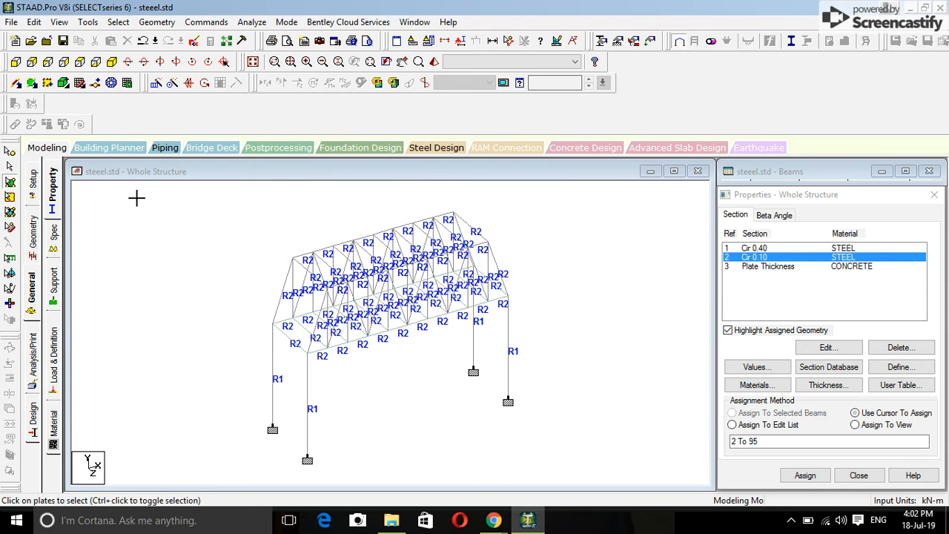
pyautogui.click(854, 412)
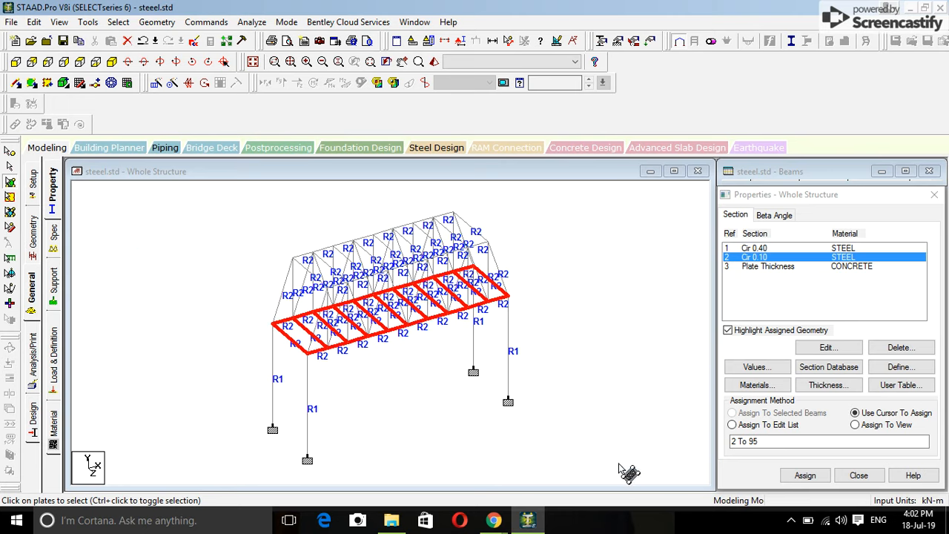
pyautogui.moveTo(792, 285)
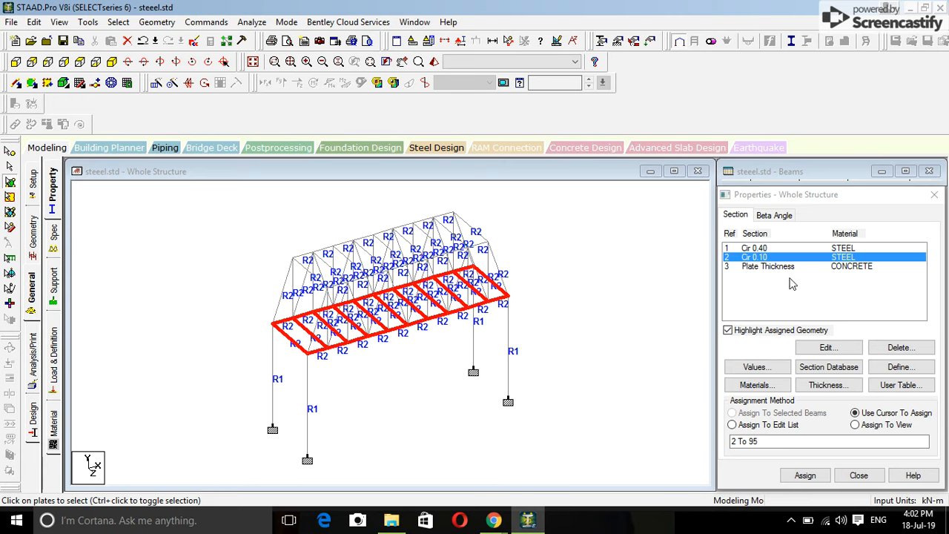
pyautogui.click(768, 265)
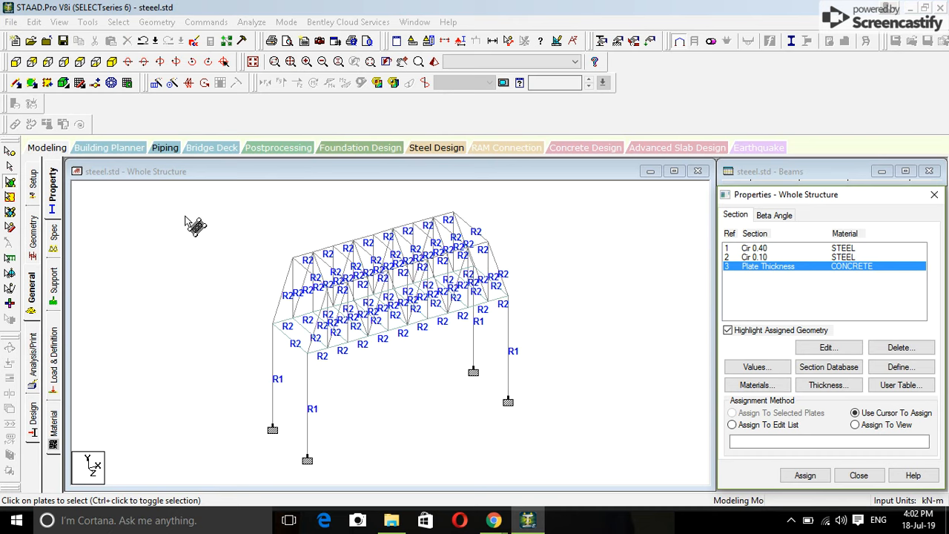
pyautogui.click(733, 413)
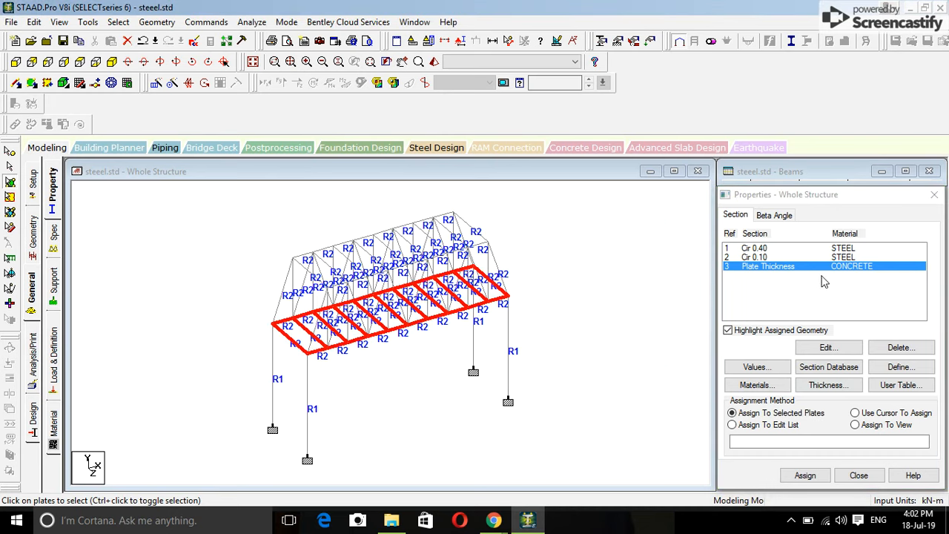
pyautogui.click(804, 474)
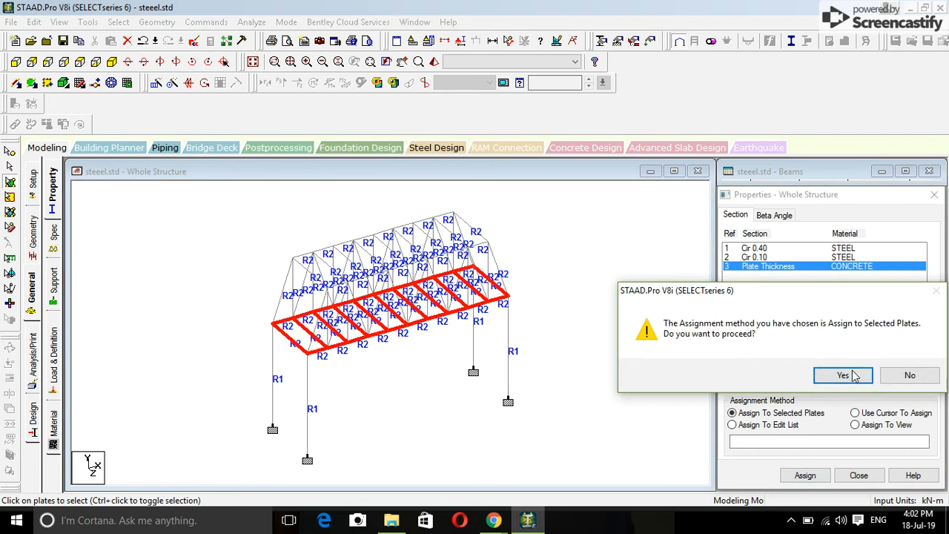
pyautogui.click(843, 375)
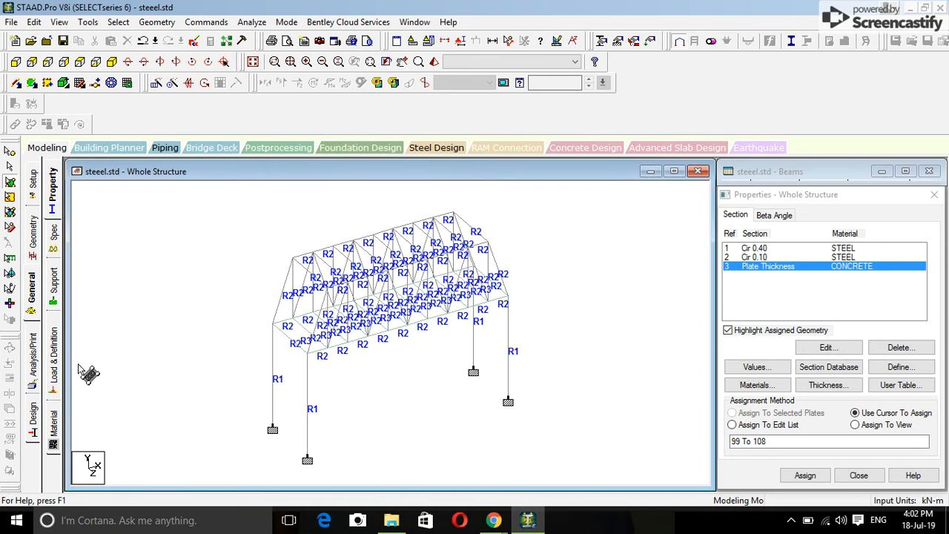
# Add load cases 1: Dead 'DL' with Selfweight Y -1 and 2: Live 'LL'
pyautogui.click(31, 361)
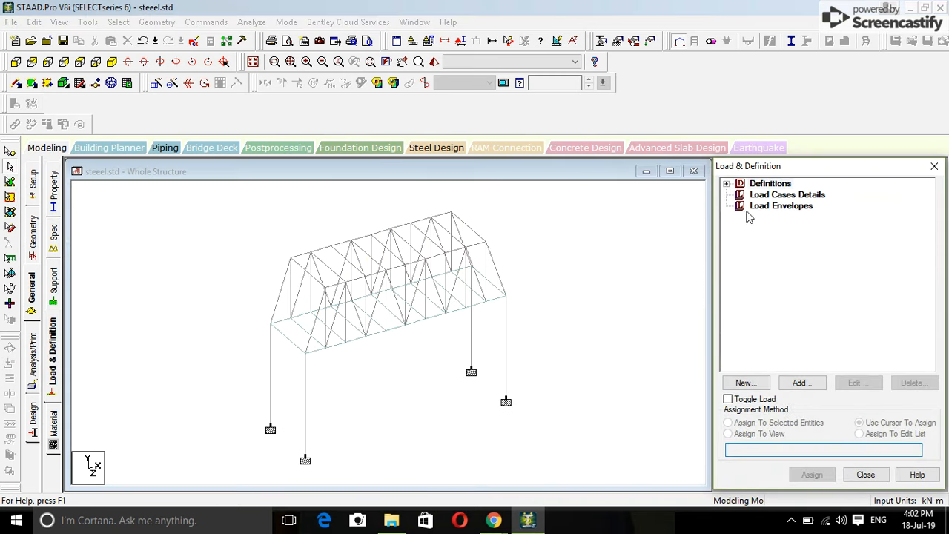
pyautogui.click(801, 383)
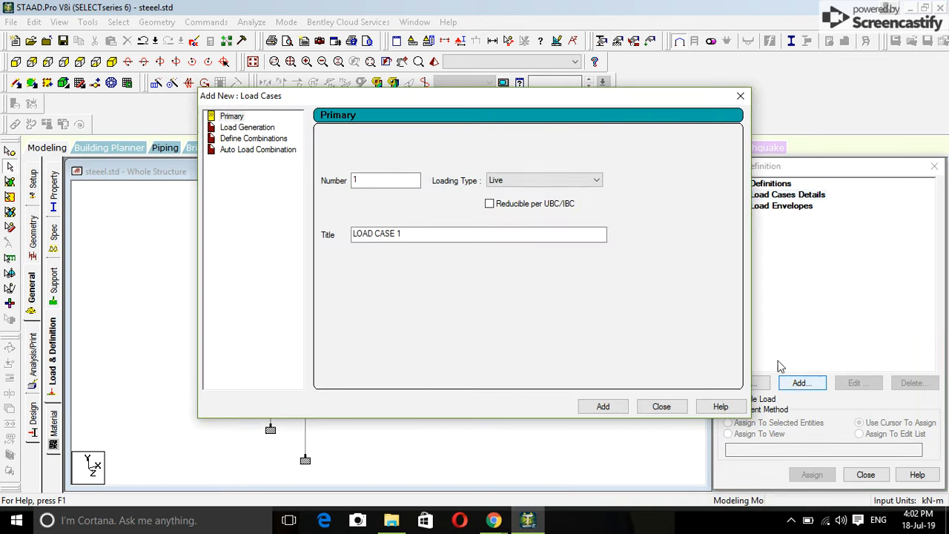
pyautogui.click(544, 179)
pyautogui.write('DL')
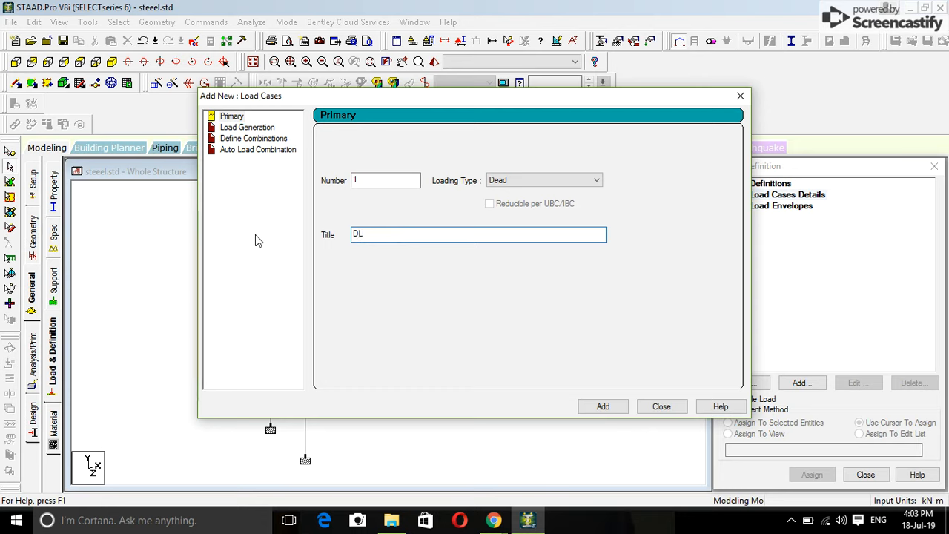
pyautogui.click(603, 406)
pyautogui.write('L')
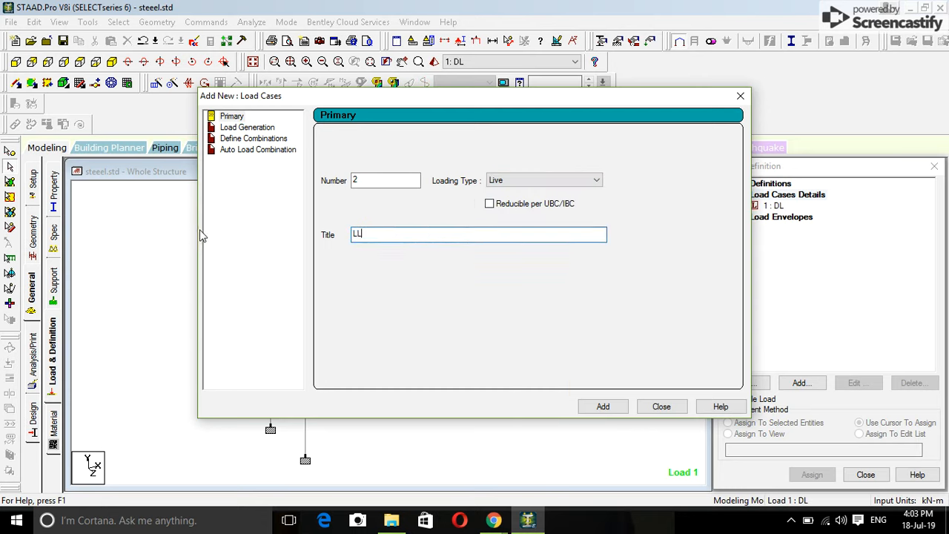
pyautogui.click(602, 407)
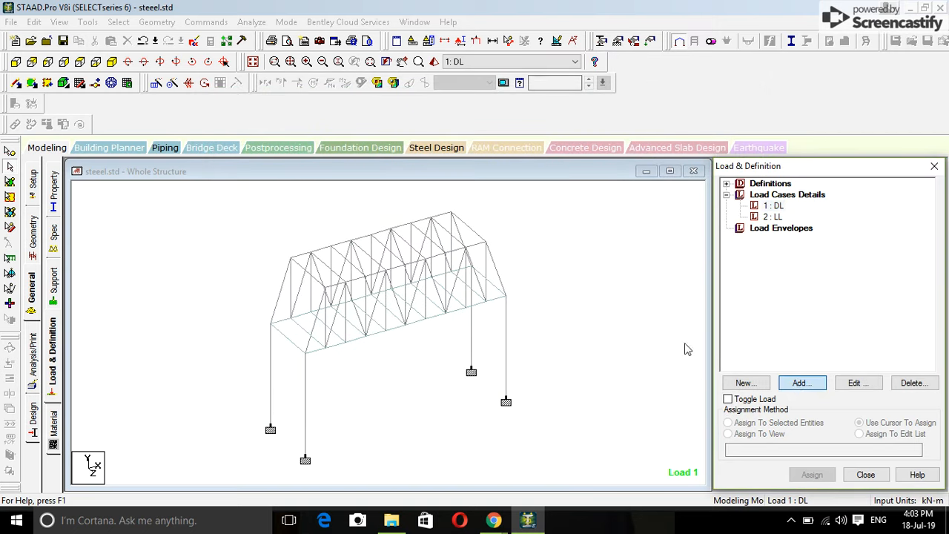
pyautogui.click(801, 383)
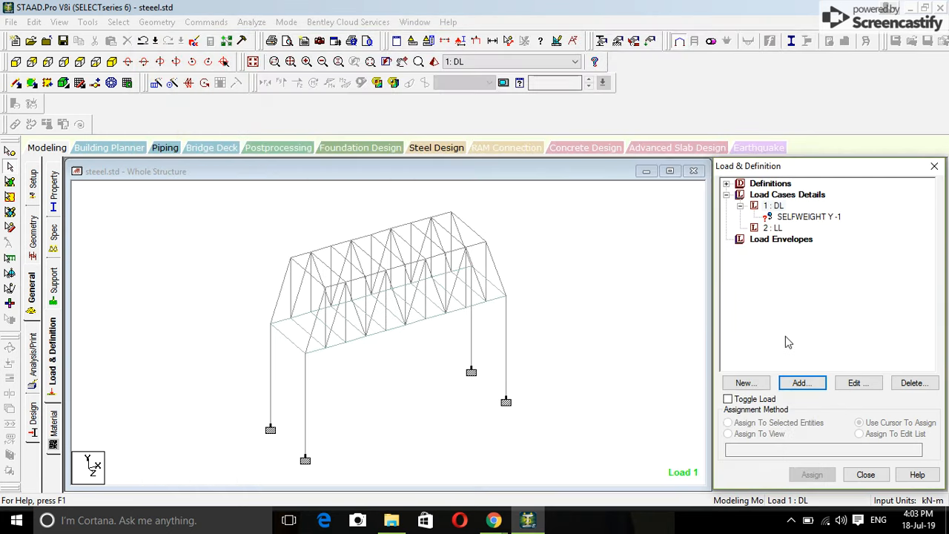
# Add a uniform member force W1 = -5 kN/m in GY to load case LL
pyautogui.click(801, 383)
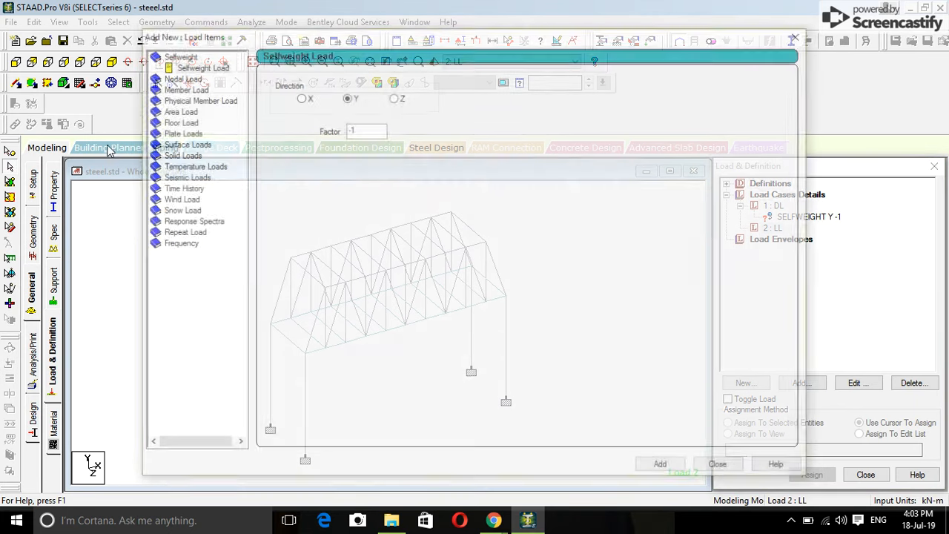
pyautogui.click(196, 86)
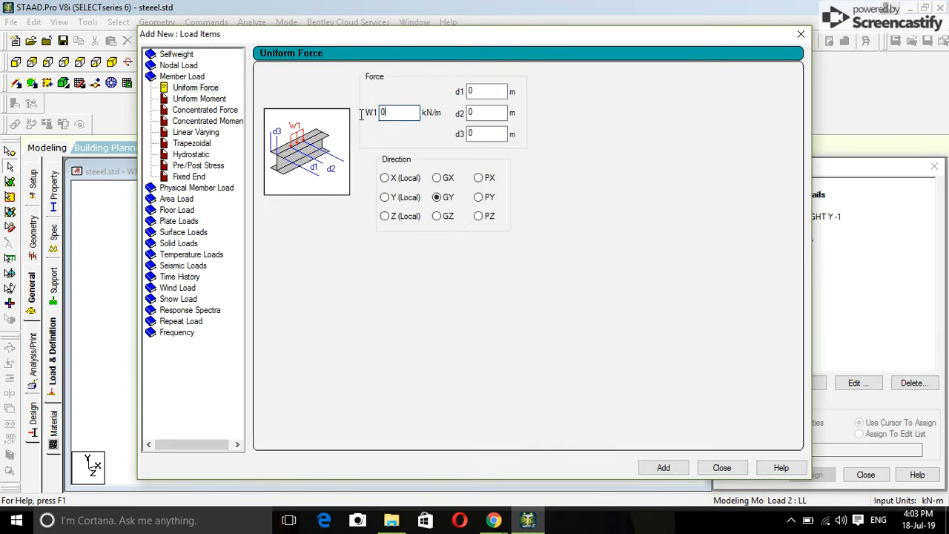
pyautogui.write('-5')
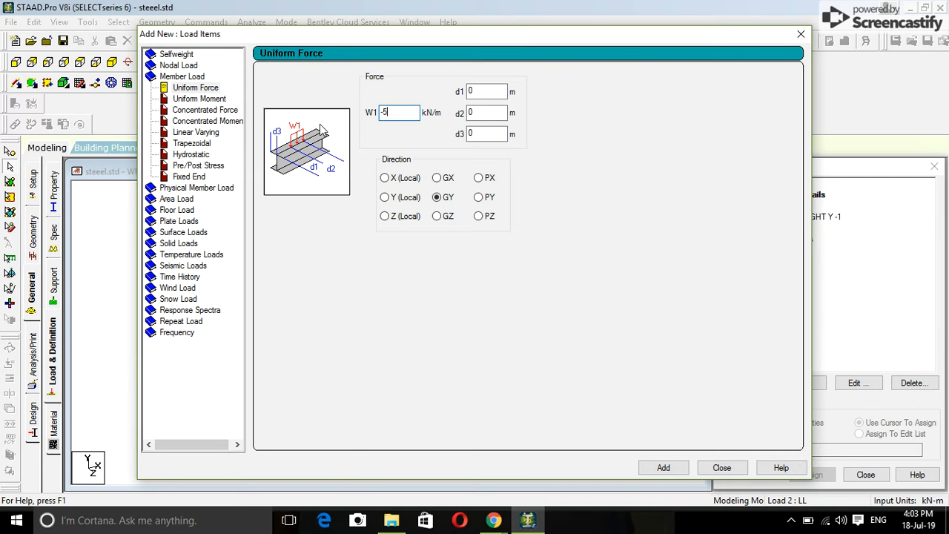
pyautogui.click(662, 467)
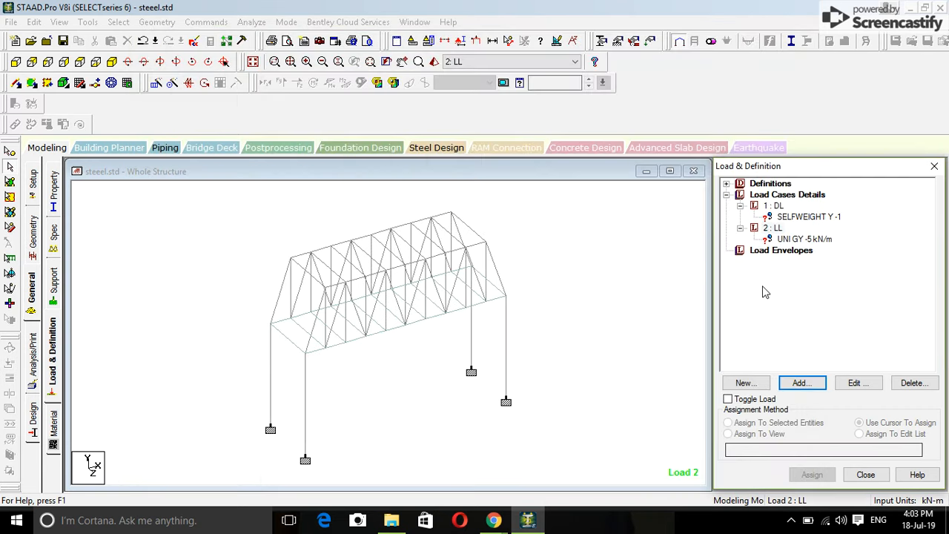
# Assign the selfweight and the -5 kN/m uniform load to the whole structure via Assign To View
pyautogui.click(809, 217)
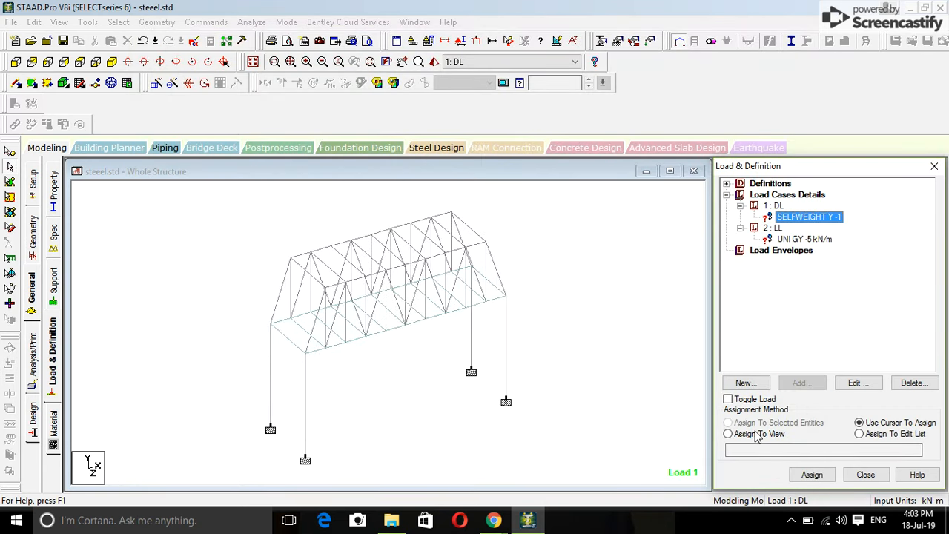
pyautogui.click(727, 433)
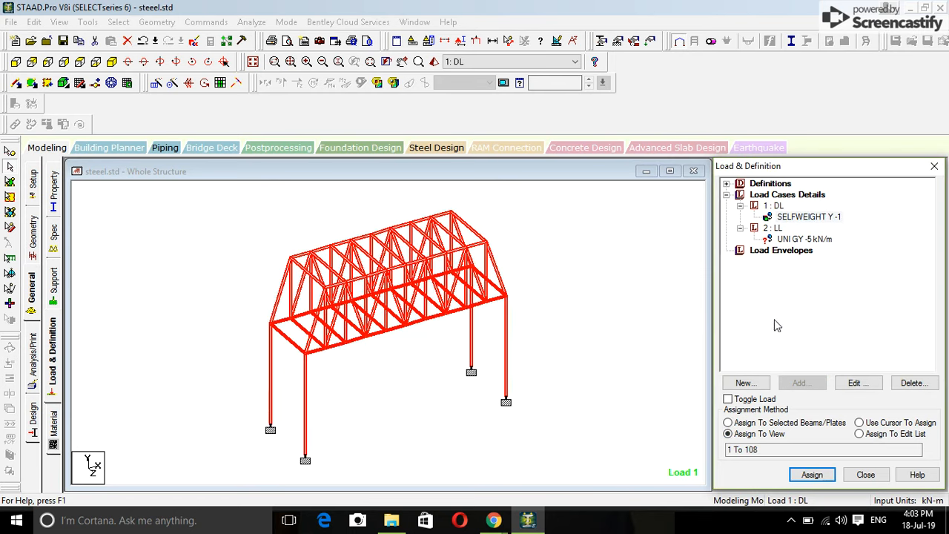
pyautogui.click(804, 239)
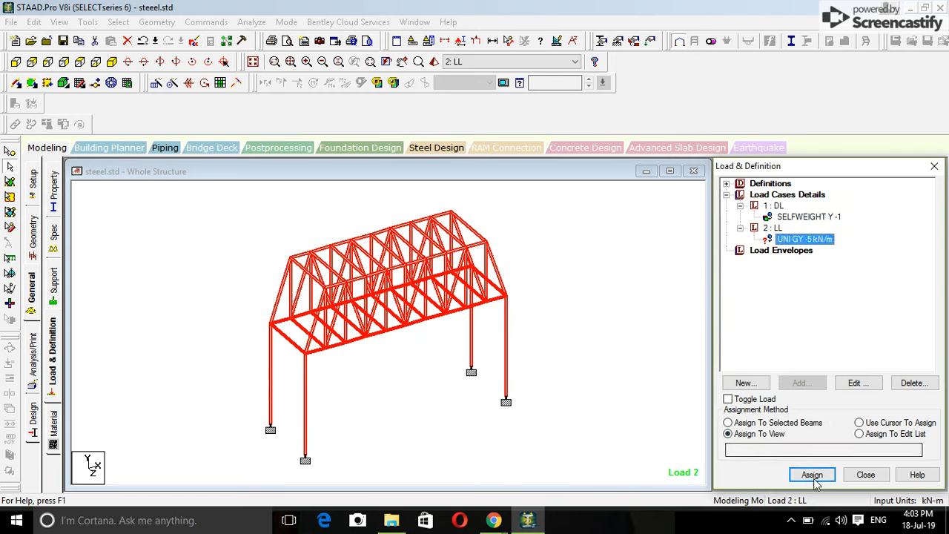
pyautogui.click(813, 475)
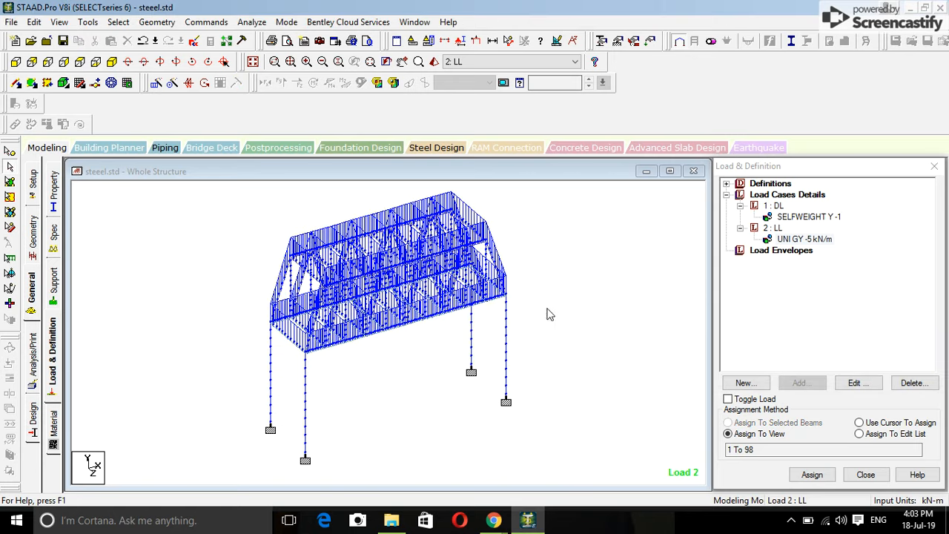
pyautogui.moveTo(775, 201)
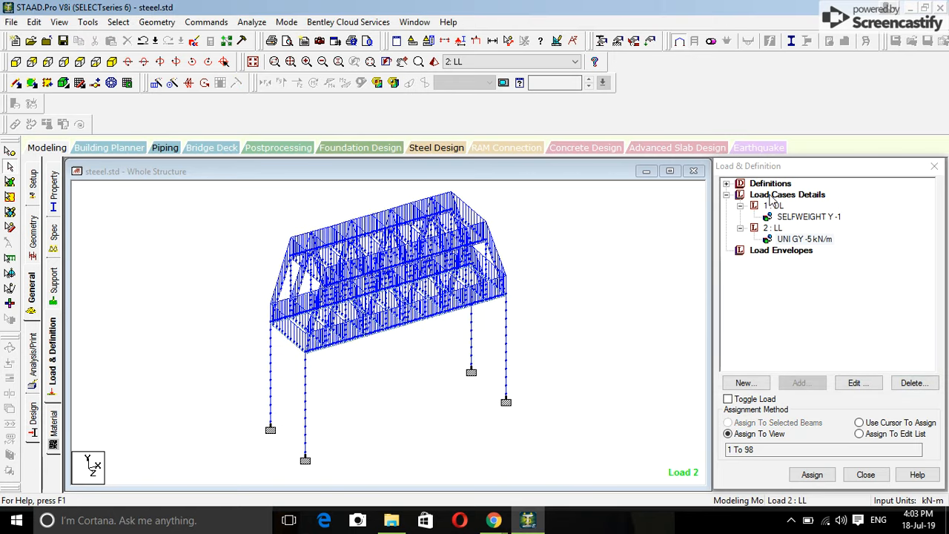
# Define combination load case 3 factoring load cases 1 (DL) and 2 (LL) by 1.5 each
pyautogui.click(745, 383)
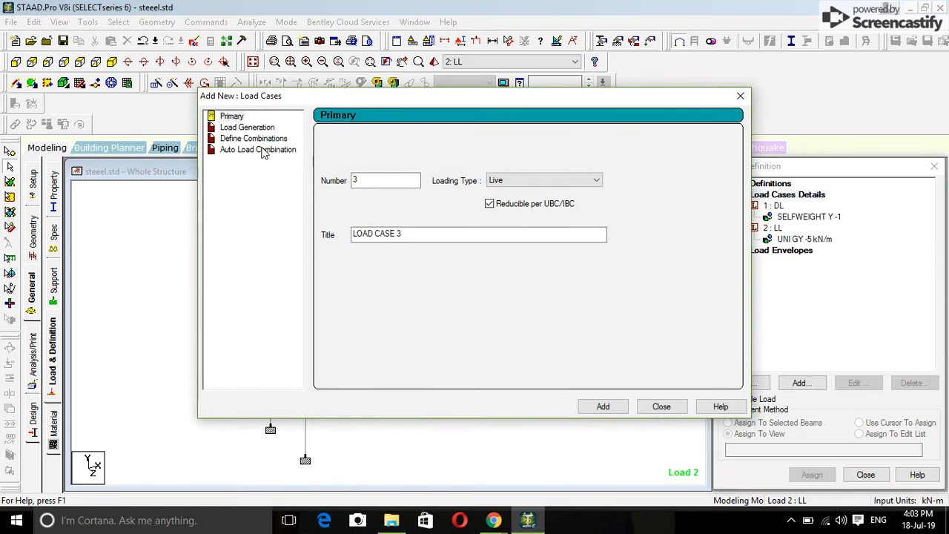
pyautogui.click(253, 139)
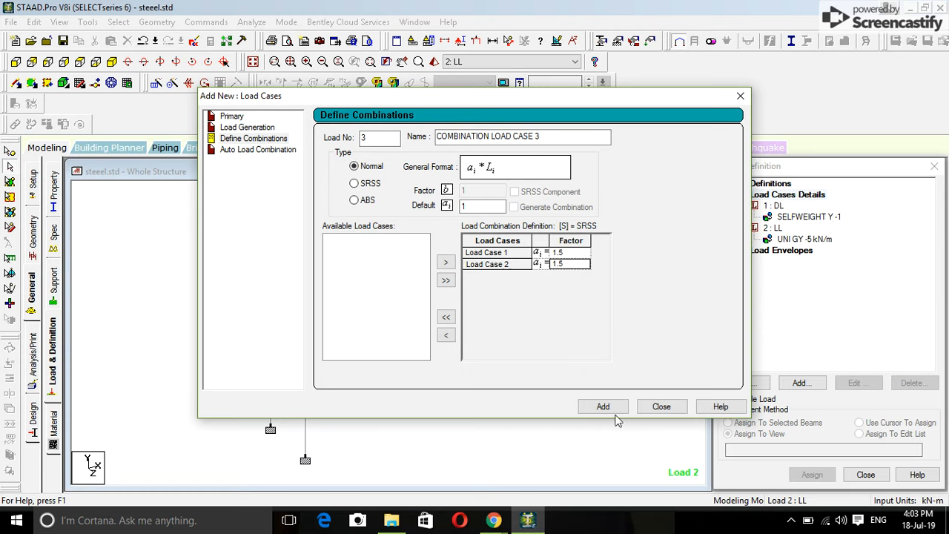
pyautogui.click(602, 407)
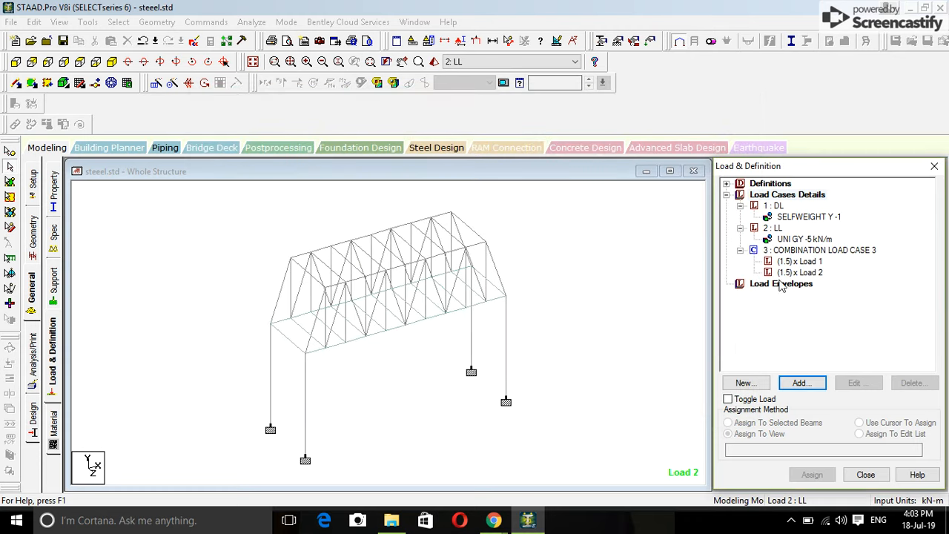
pyautogui.click(800, 261)
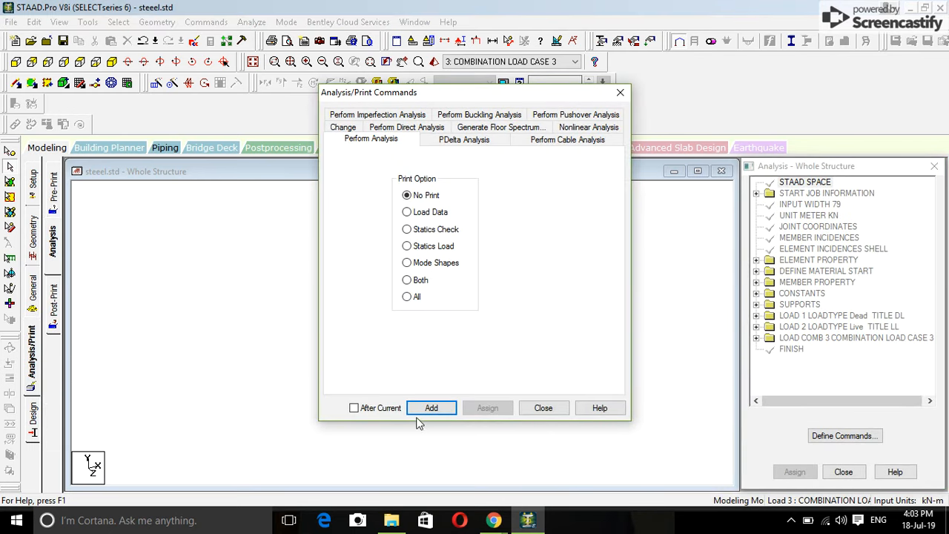
# Add a Perform Analysis (No Print) command and run the truss analysis to 0 errors, 0 warnings
pyautogui.click(430, 406)
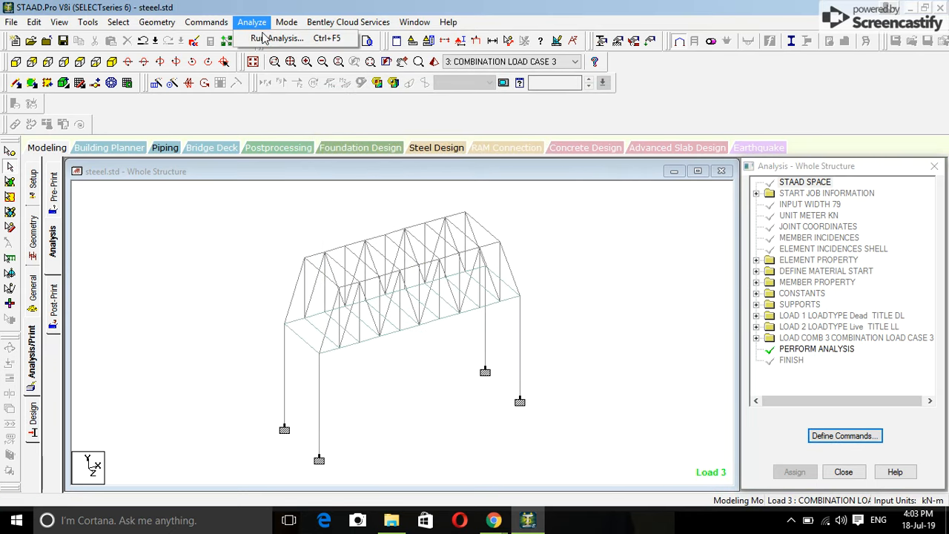
pyautogui.click(284, 38)
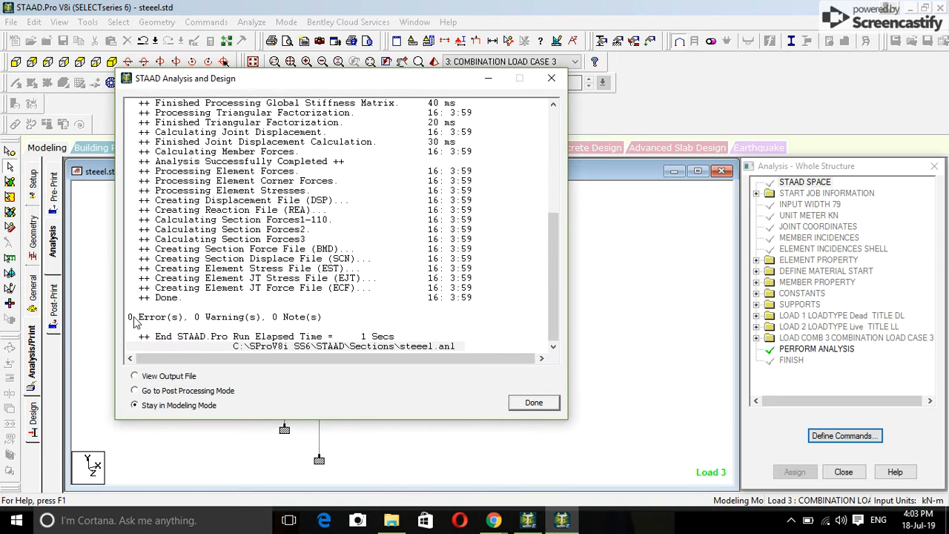
pyautogui.moveTo(276, 321)
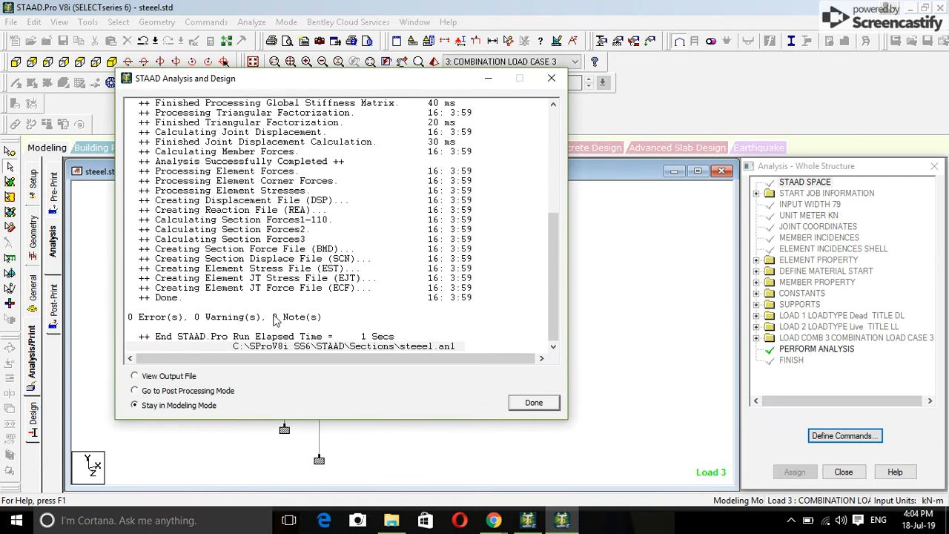
pyautogui.scroll(3)
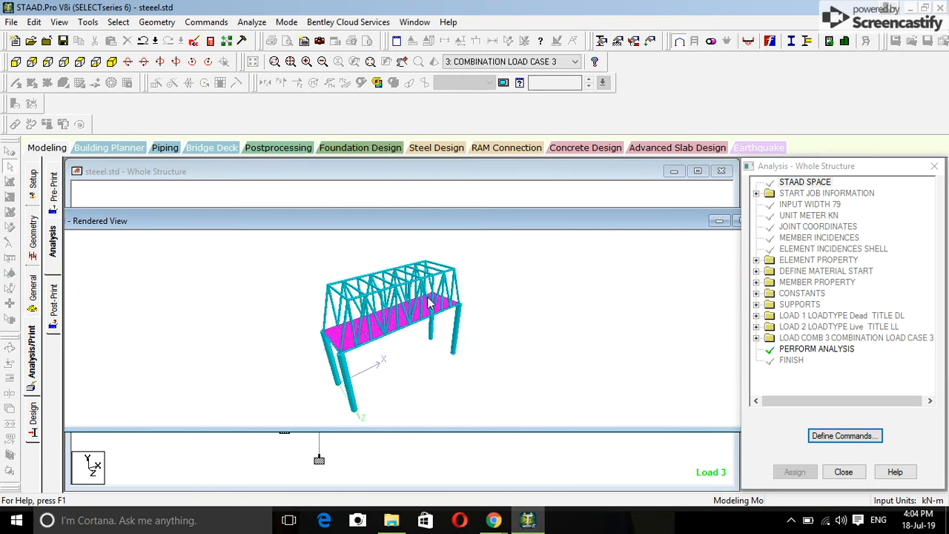
# Inspect member 29's geometry, applied loads and deflection results in its beam dialog, then close it
pyautogui.moveTo(427, 304); pyautogui.dragTo(459, 327)
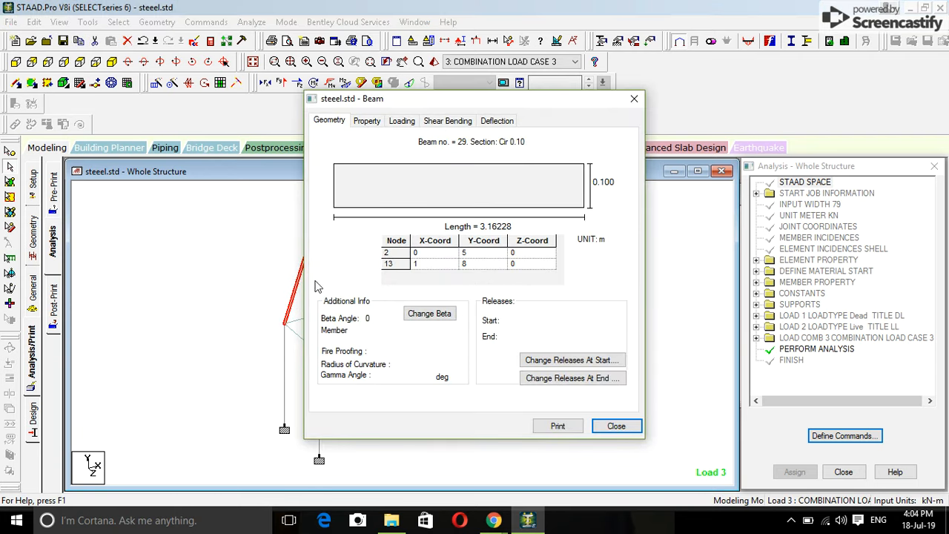
pyautogui.click(402, 121)
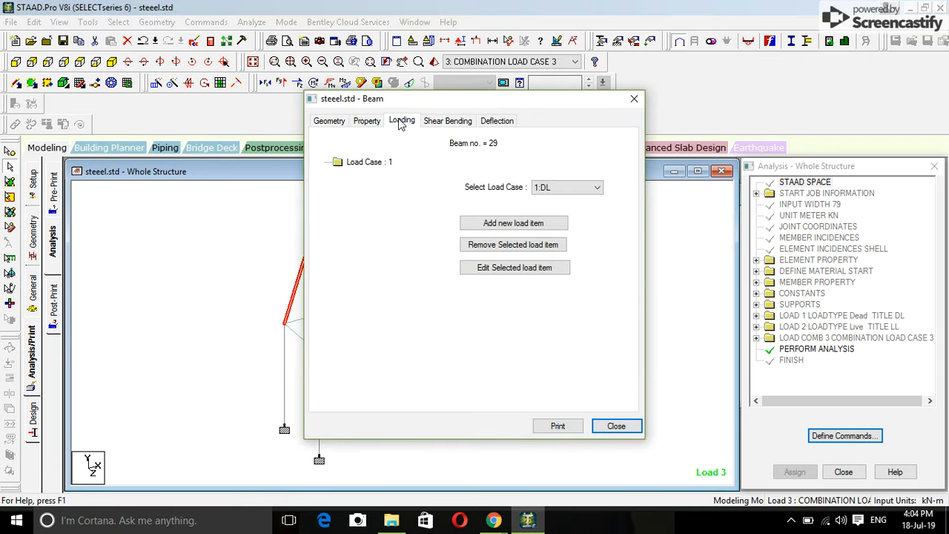
pyautogui.click(497, 121)
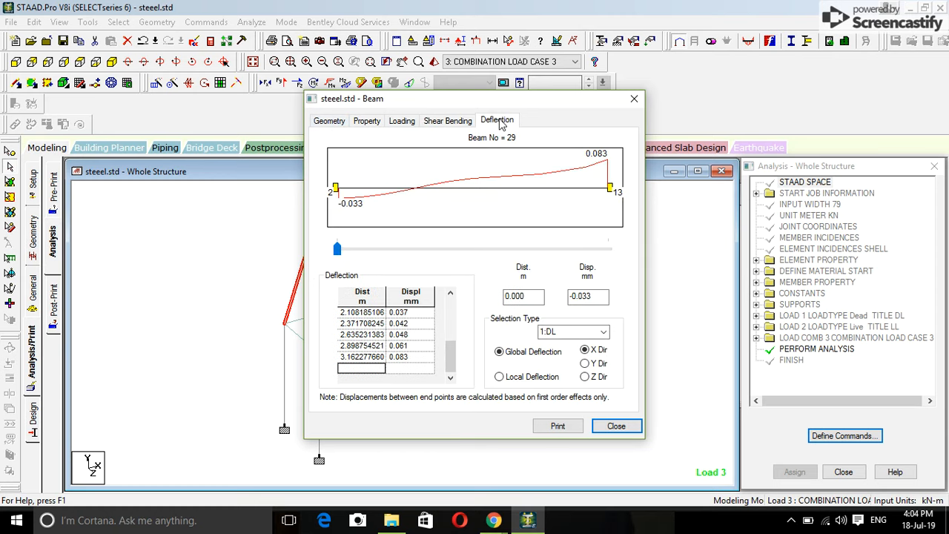
pyautogui.moveTo(530, 126)
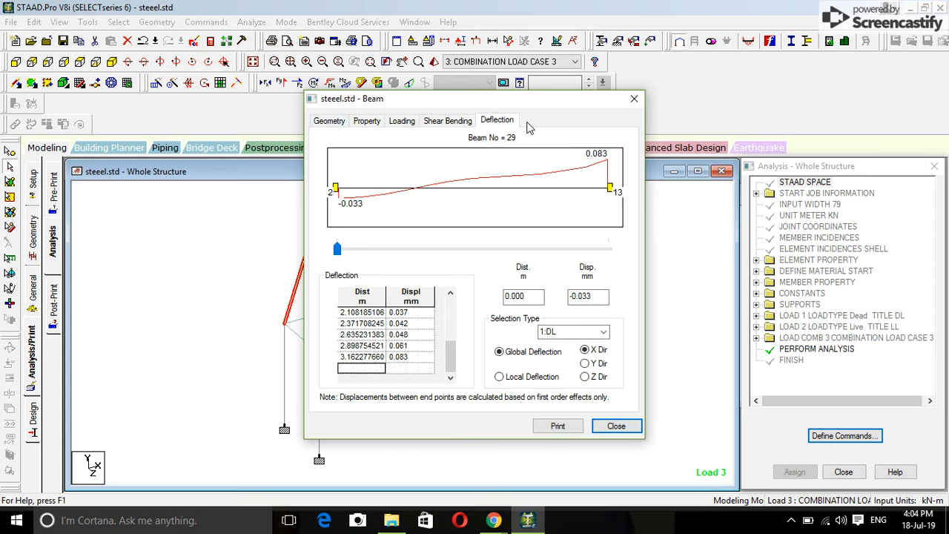
pyautogui.moveTo(566, 126)
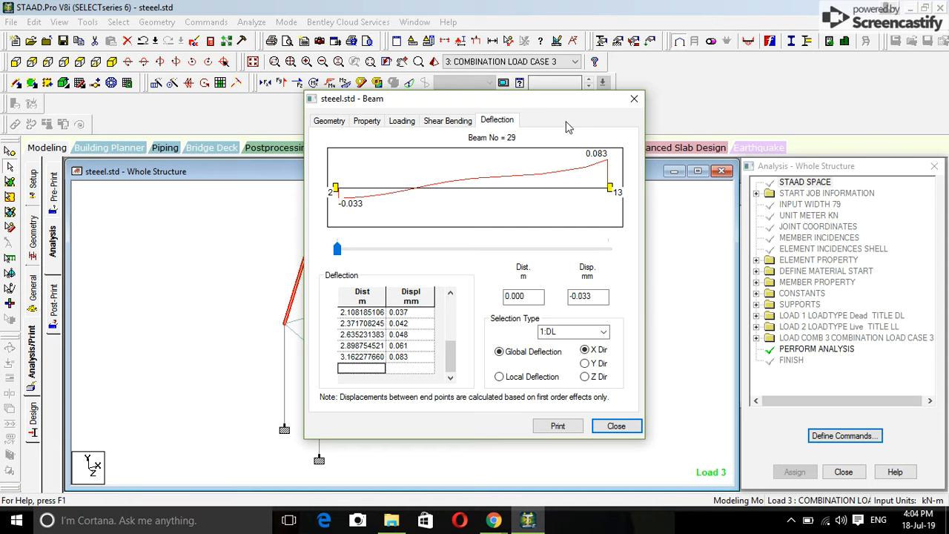
pyautogui.moveTo(622, 104)
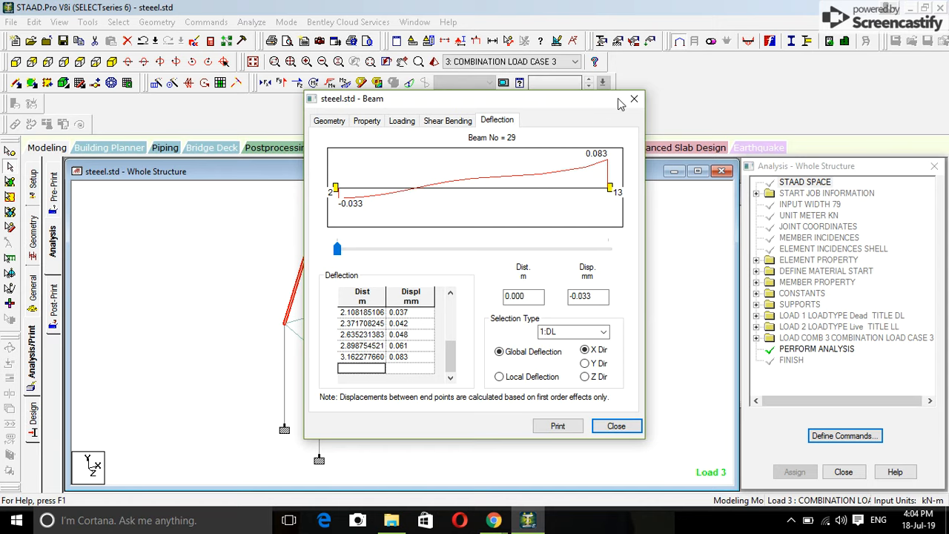
pyautogui.click(617, 426)
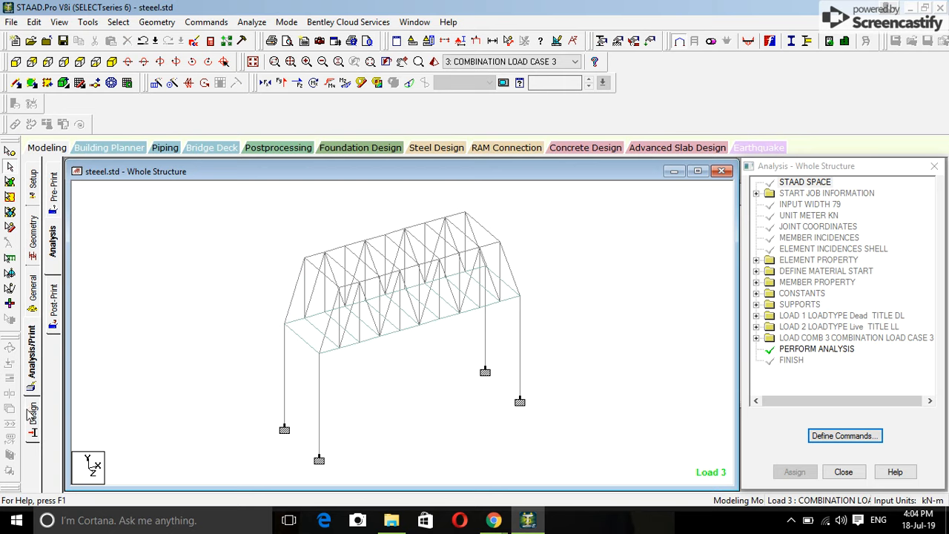
# Assign IS800 Check Code and Steel Take Off to the whole view, followed by another Perform Analysis command
pyautogui.click(436, 147)
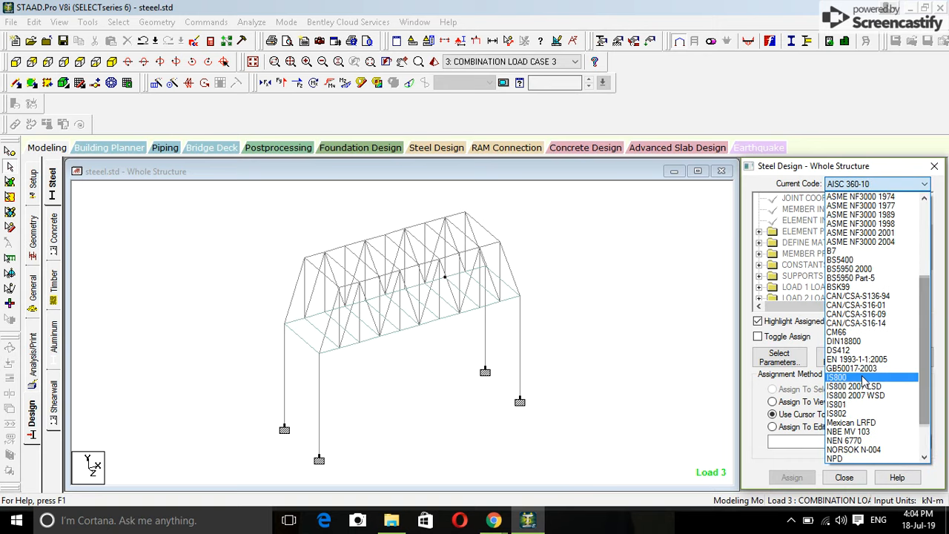
pyautogui.click(837, 378)
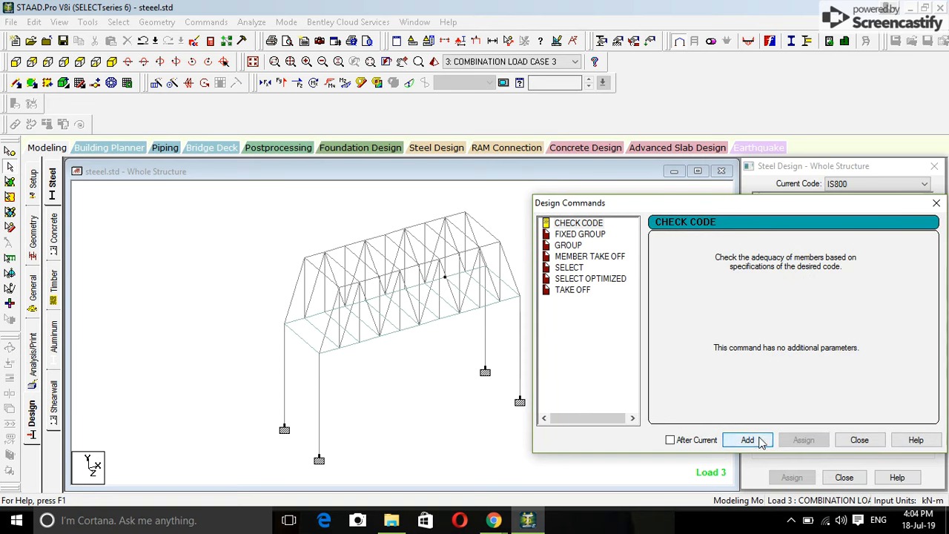
pyautogui.click(572, 290)
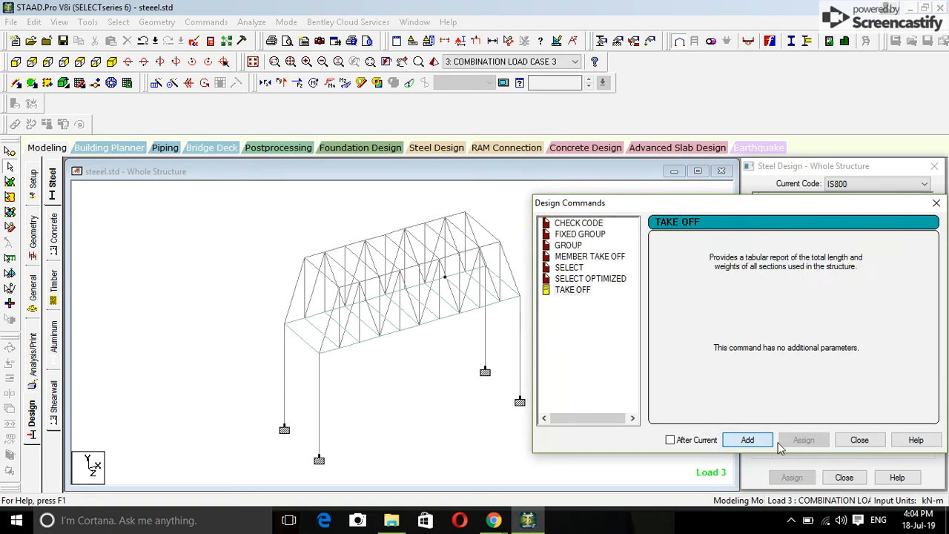
pyautogui.click(861, 439)
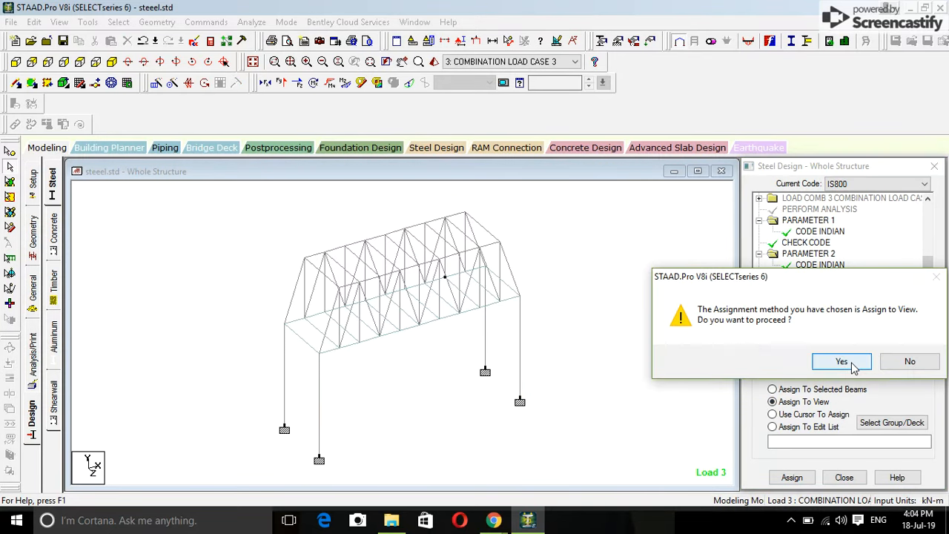
pyautogui.click(841, 362)
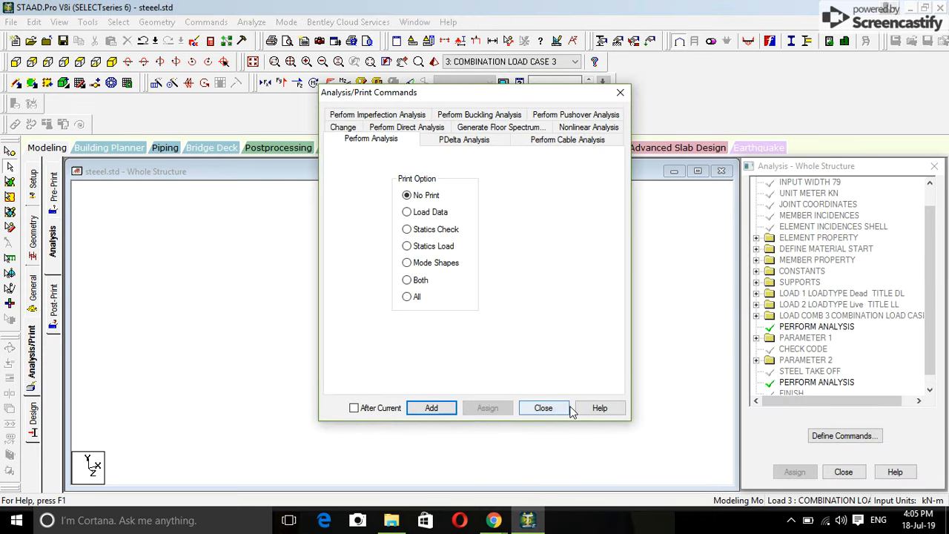
pyautogui.click(543, 408)
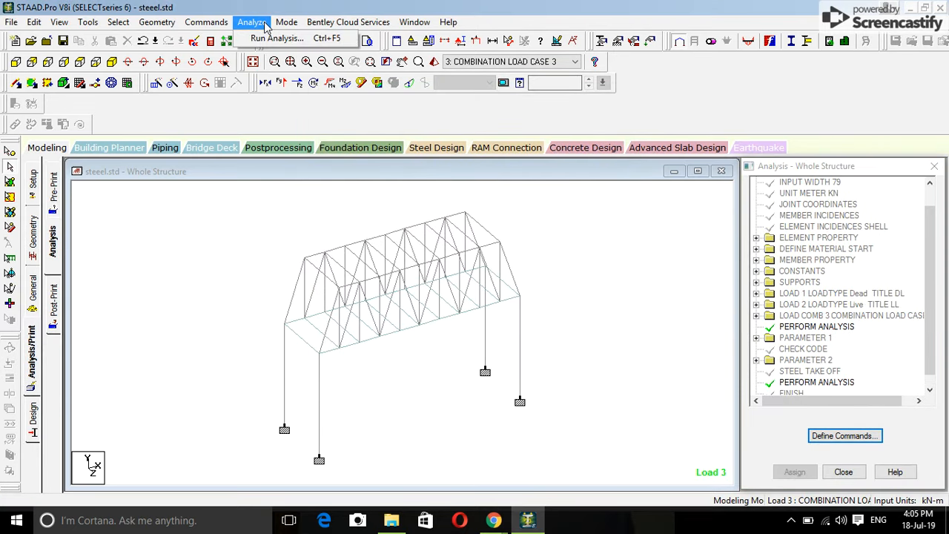
# Save the modified model and rerun the analysis with steel design, choosing View Output File afterwards
pyautogui.click(276, 39)
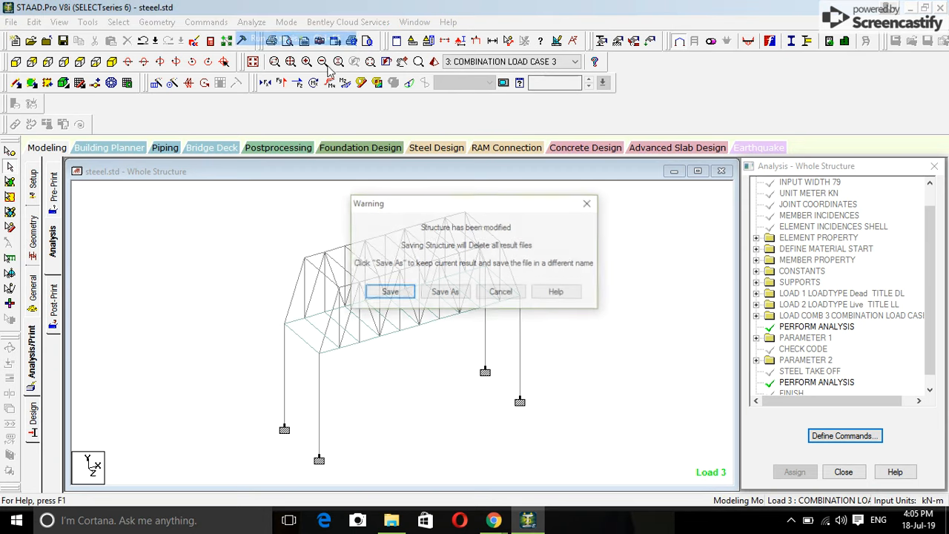
pyautogui.click(388, 291)
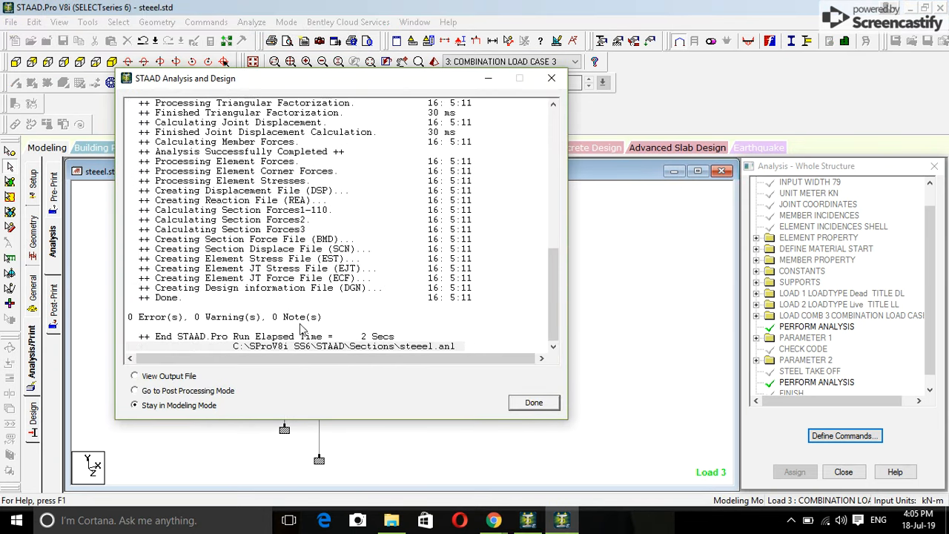
pyautogui.moveTo(244, 325)
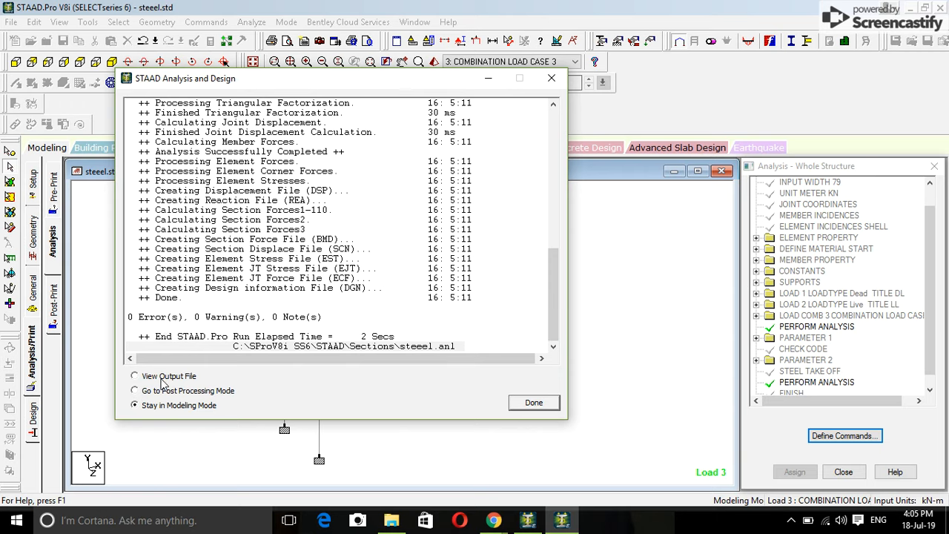
pyautogui.click(135, 377)
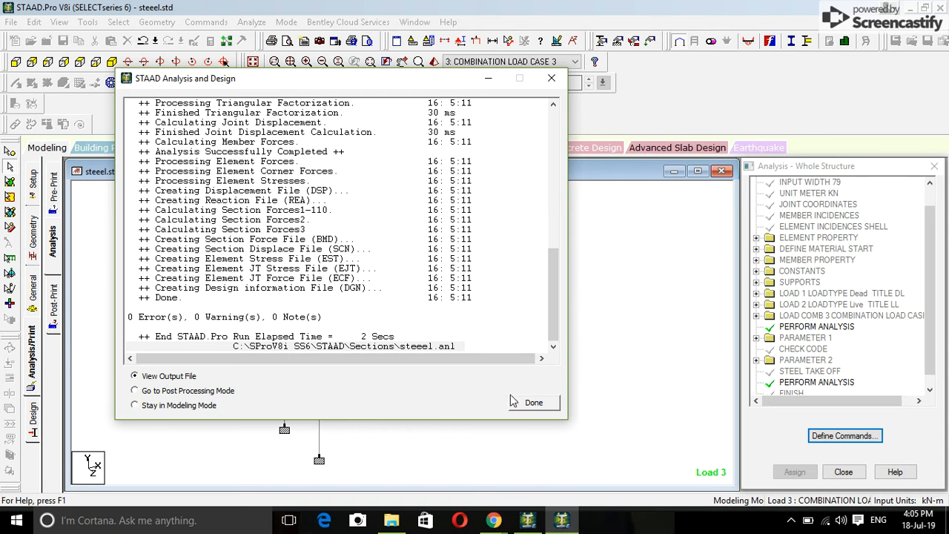
# Bring up the output report and jump to the STEEL DESIGN results in the Results tree
pyautogui.click(534, 402)
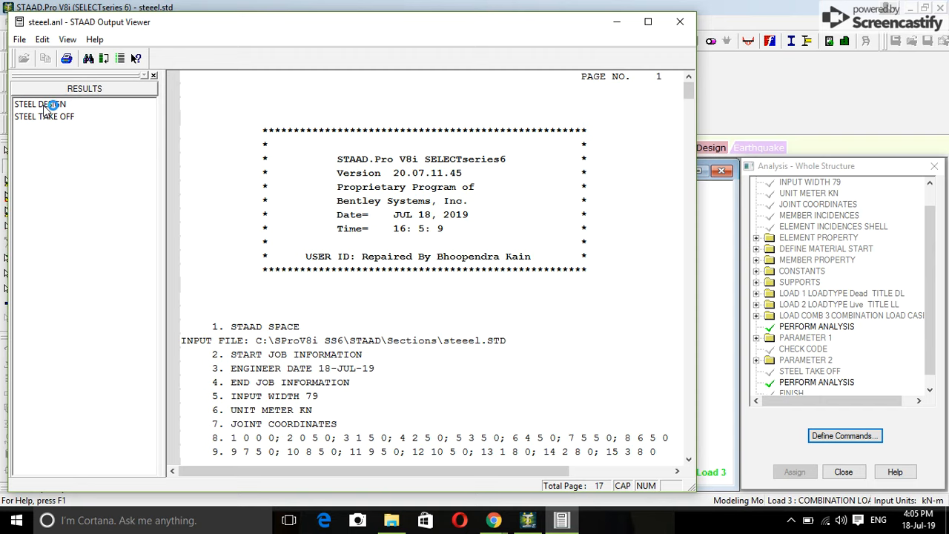
pyautogui.scroll(-3)
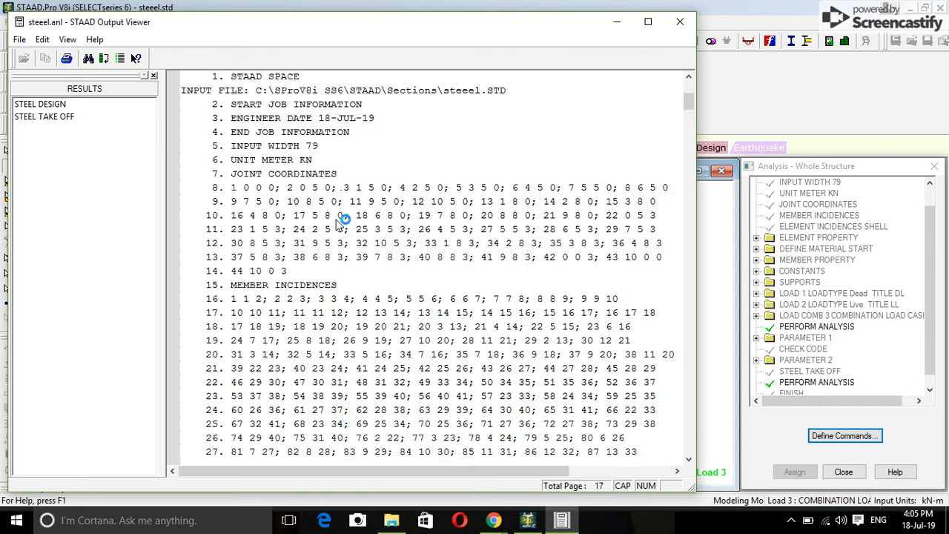
pyautogui.scroll(-3)
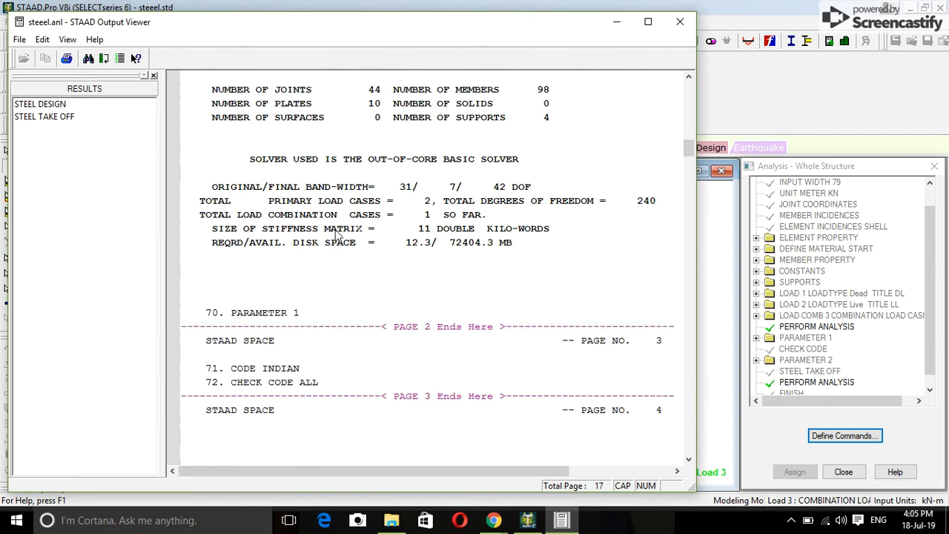
pyautogui.scroll(-3)
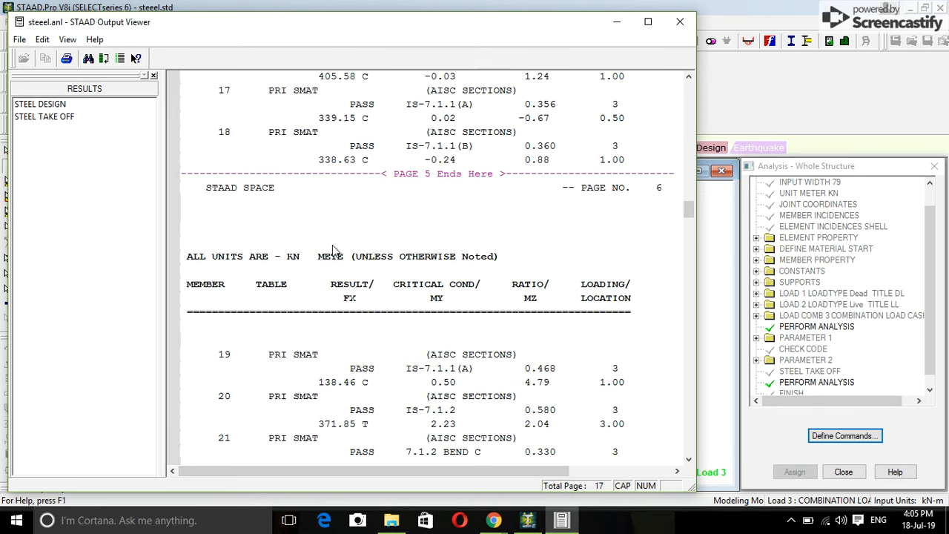
pyautogui.click(40, 104)
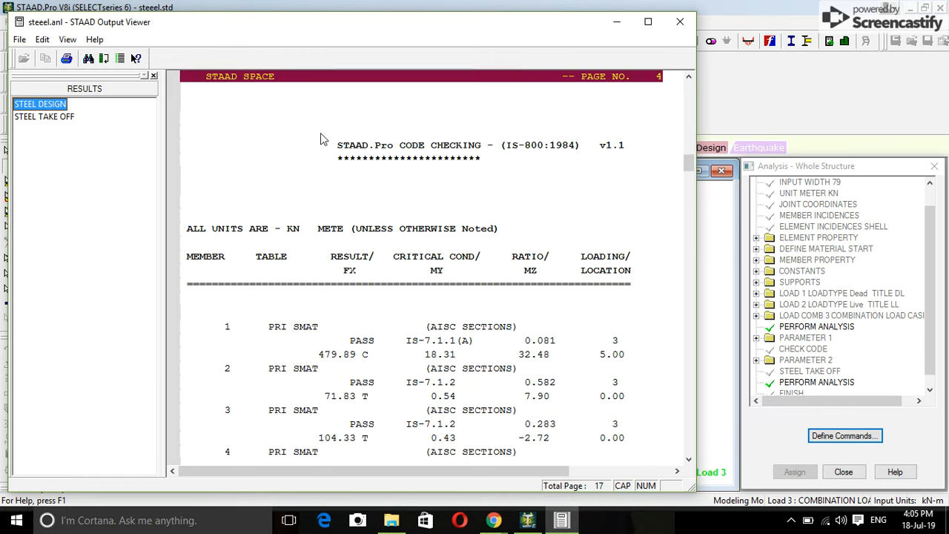
pyautogui.moveTo(392, 156)
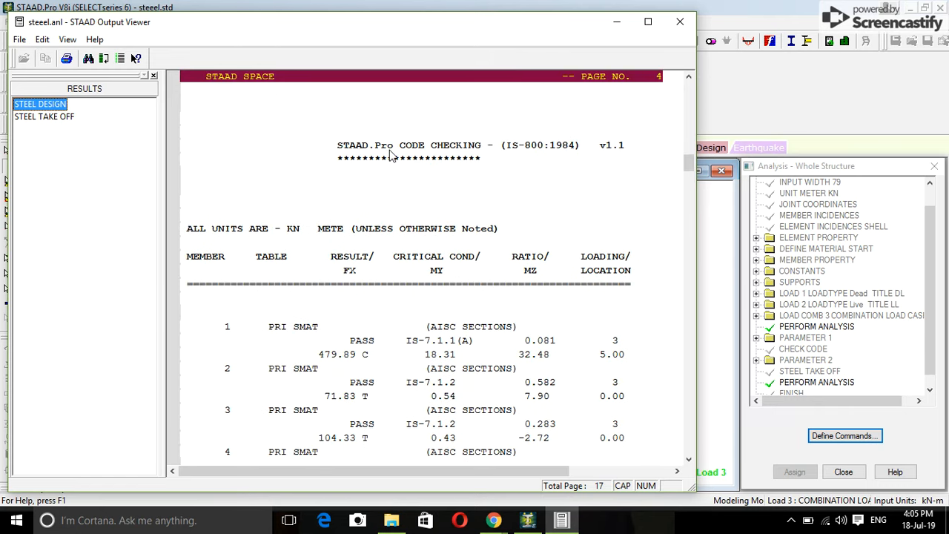
pyautogui.moveTo(531, 151)
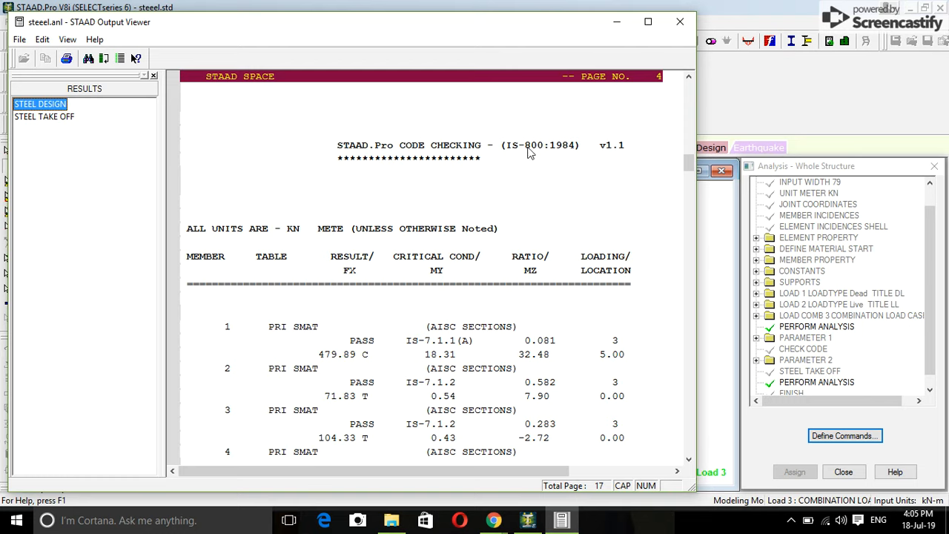
pyautogui.moveTo(364, 150)
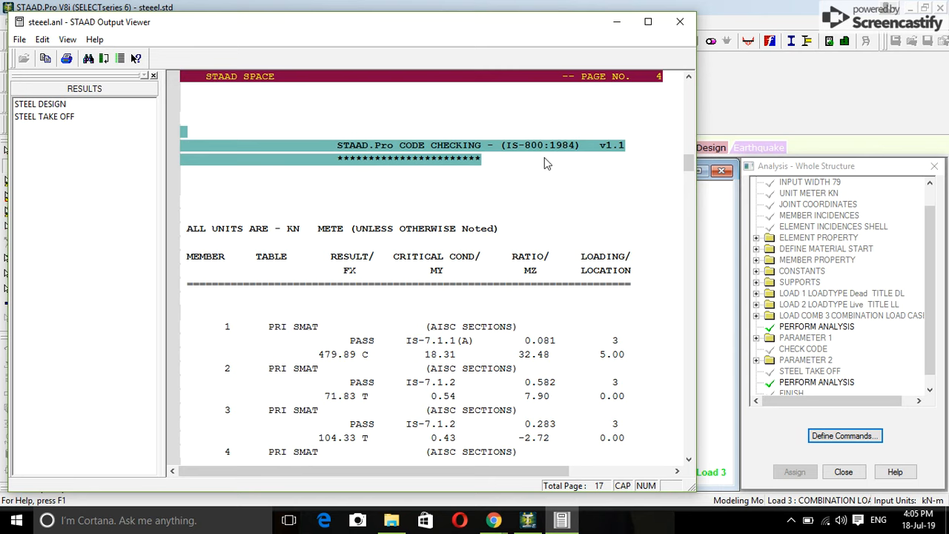
pyautogui.moveTo(554, 149)
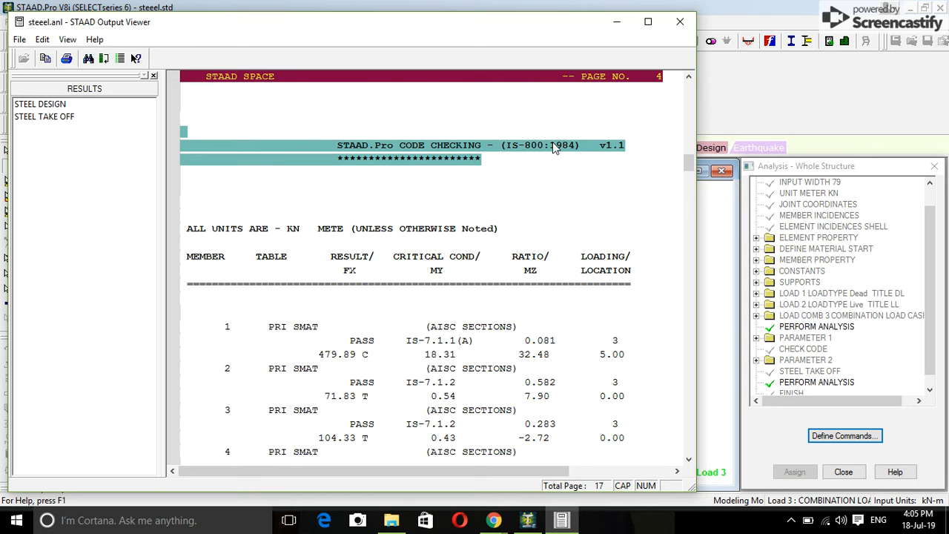
# Page through the IS-800 code checking results up to about member 75, noting members 38 and 75 fail
pyautogui.scroll(-3)
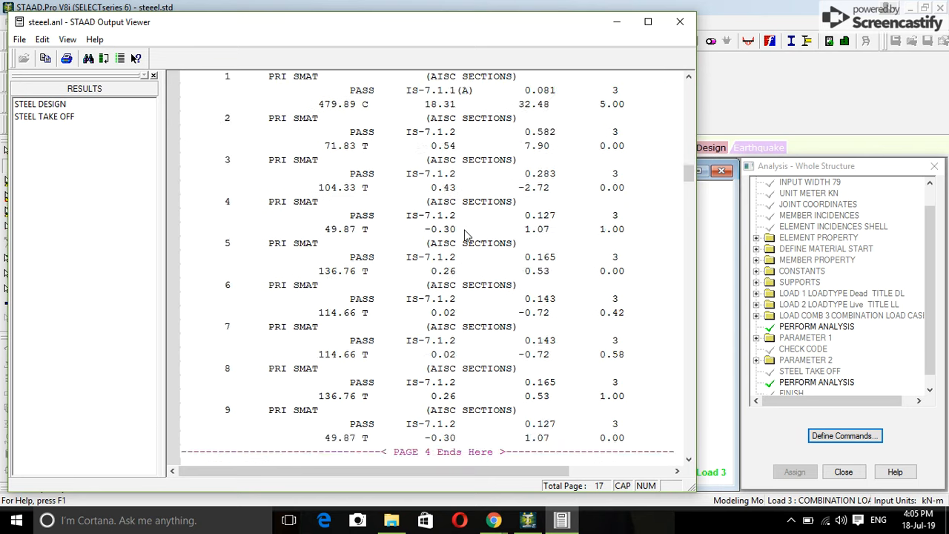
pyautogui.scroll(-3)
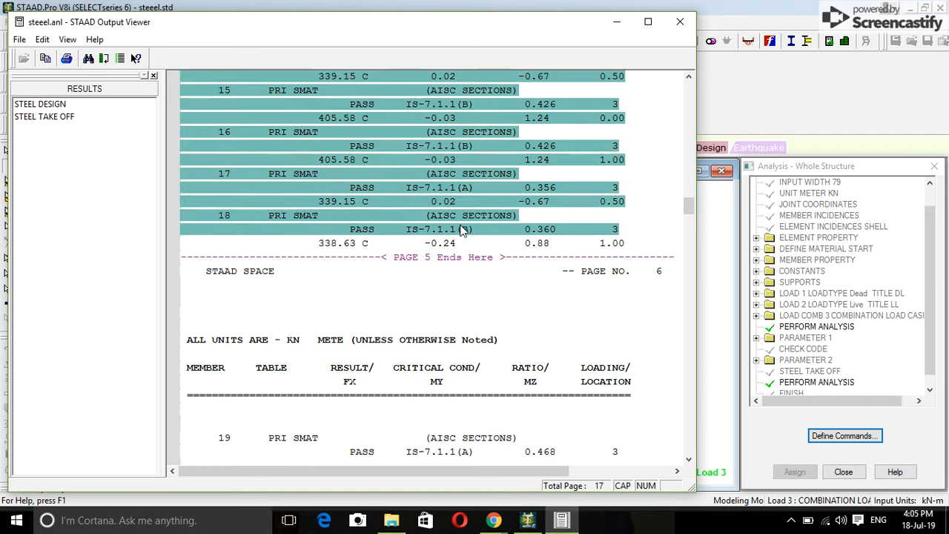
pyautogui.scroll(-3)
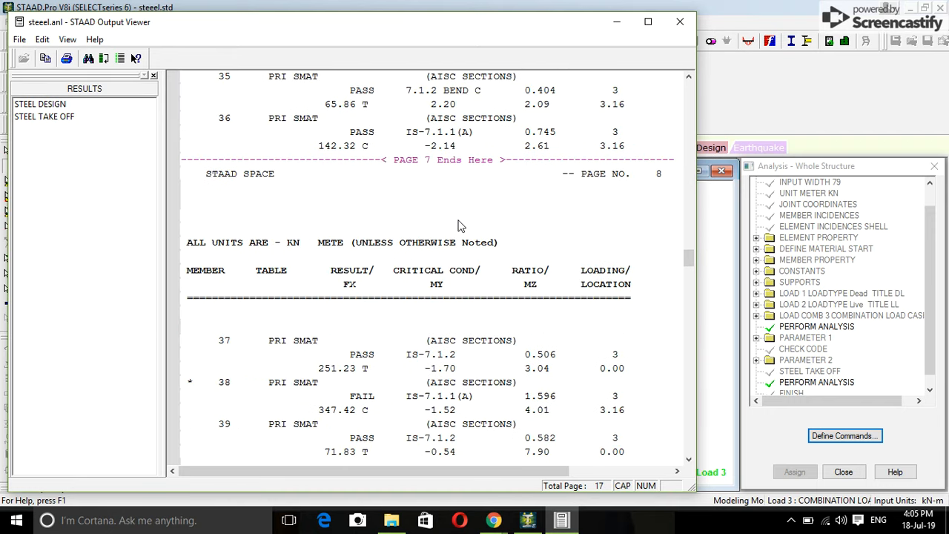
pyautogui.scroll(-3)
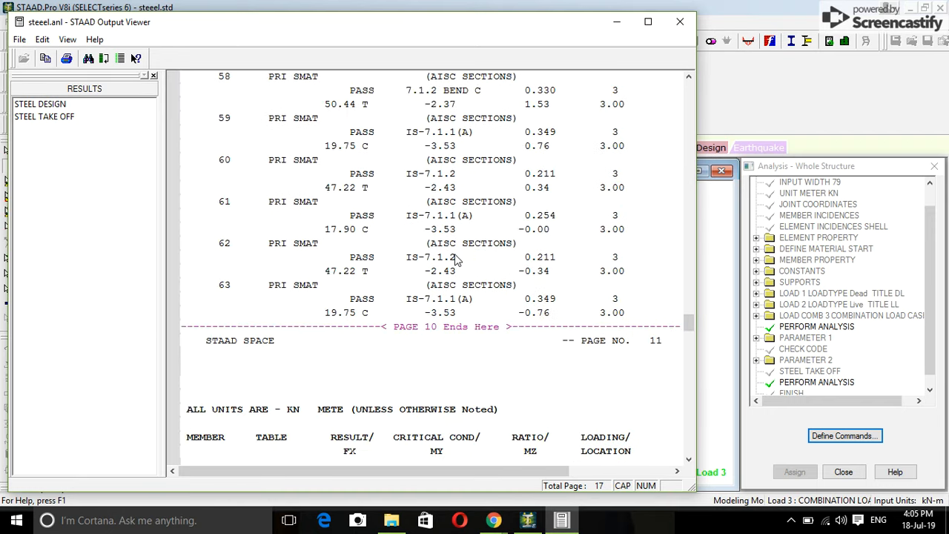
pyautogui.scroll(-3)
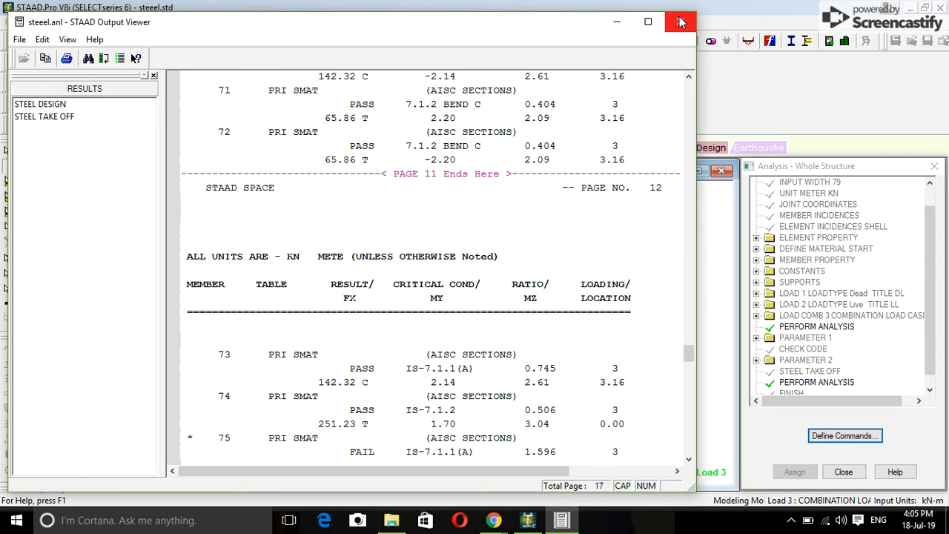
# Close the output report, maximize the rendered 3D bridge view and rotate it to another angle
pyautogui.click(680, 22)
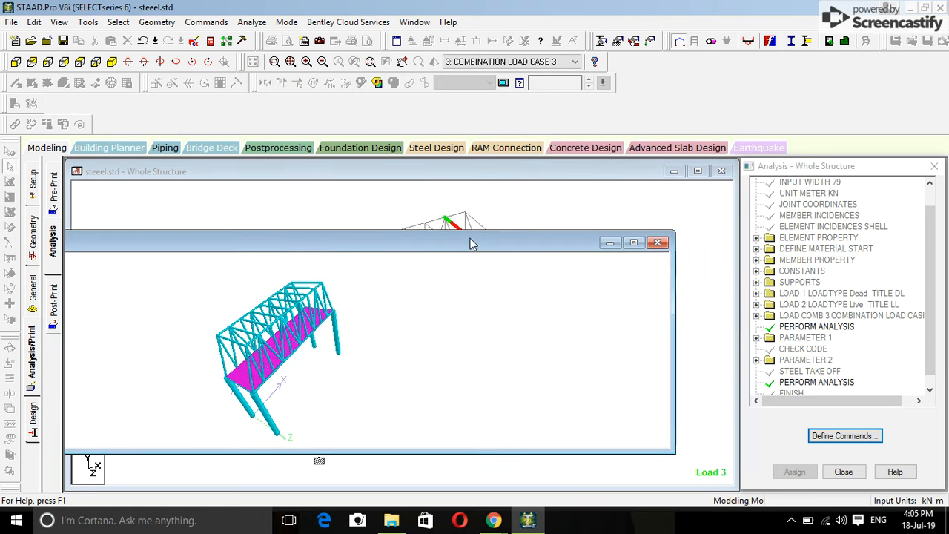
pyautogui.click(634, 243)
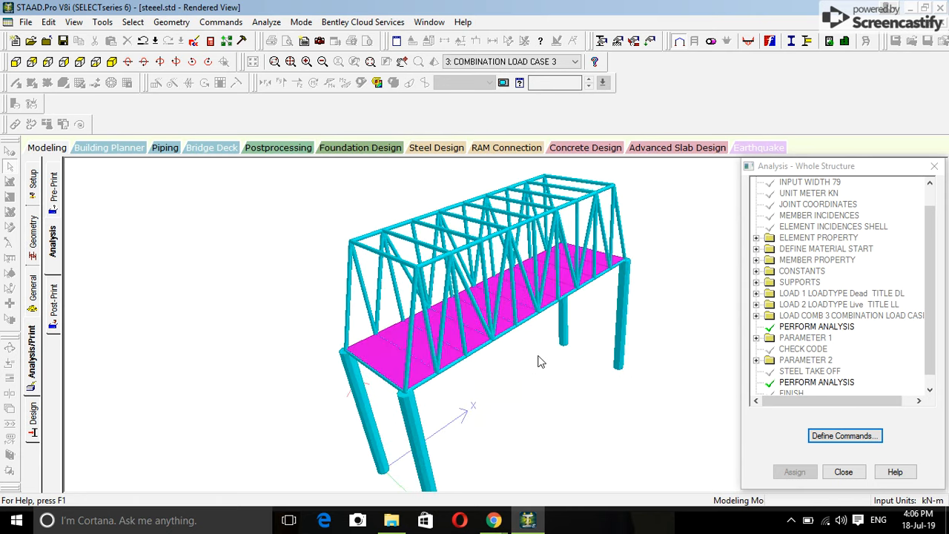
pyautogui.moveTo(542, 362); pyautogui.dragTo(481, 394)
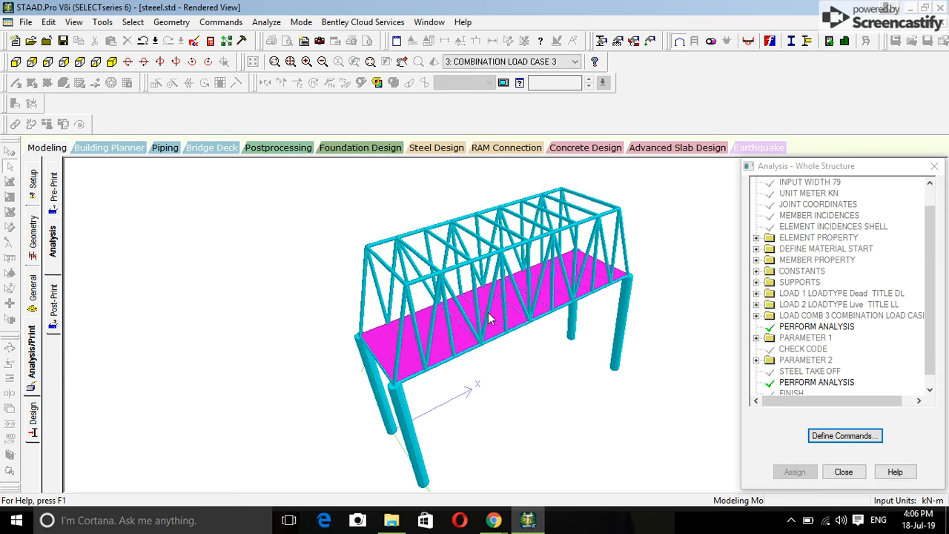
pyautogui.moveTo(329, 147)
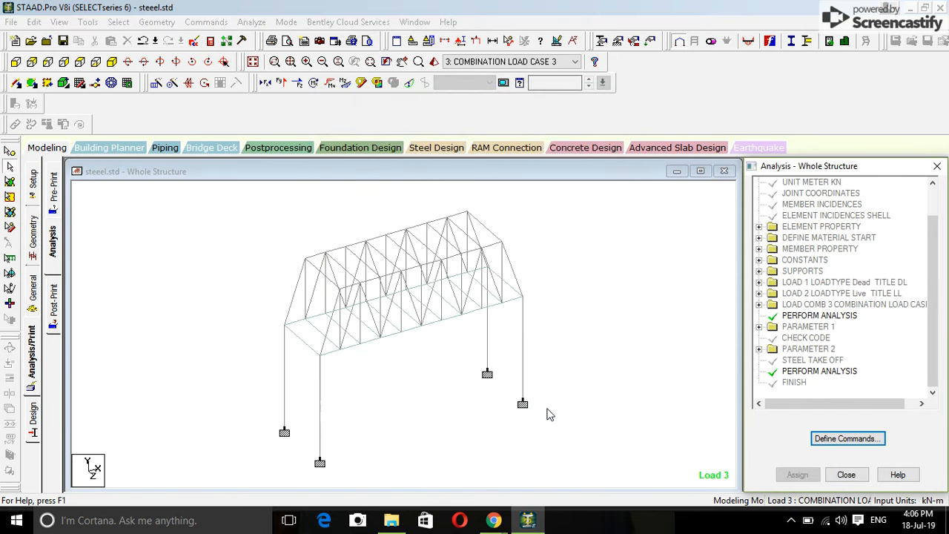
# Check the IS-800 steel design results for members 29 (fails) and 65 (passes)
pyautogui.doubleClick(297, 311)
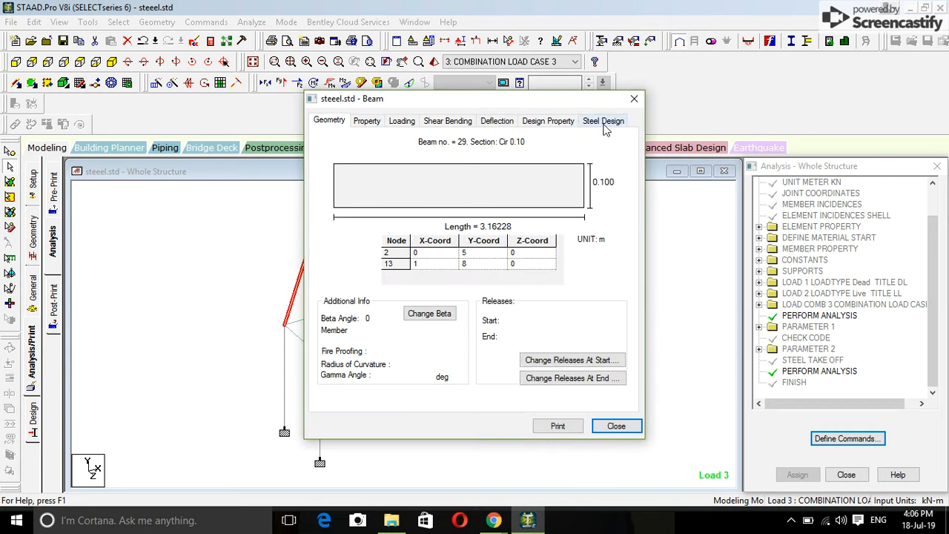
pyautogui.click(602, 121)
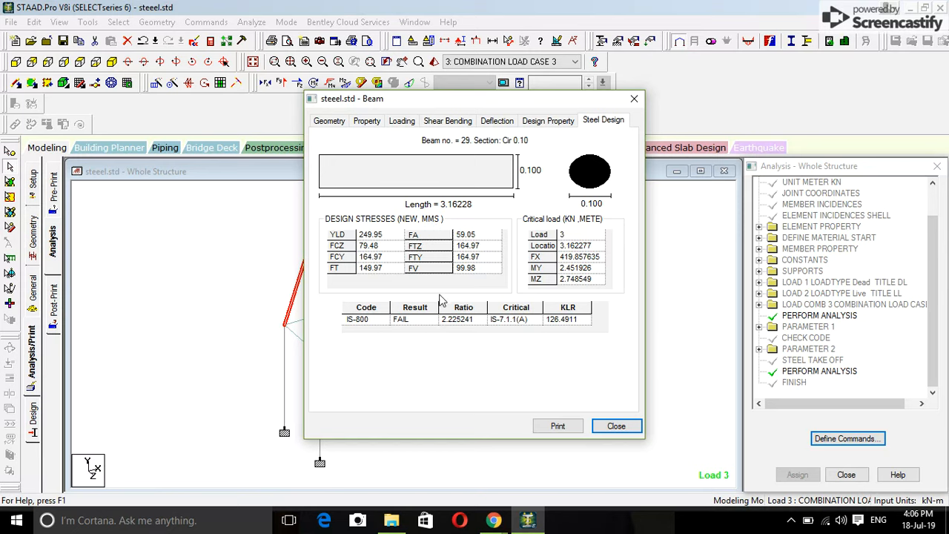
pyautogui.moveTo(327, 206)
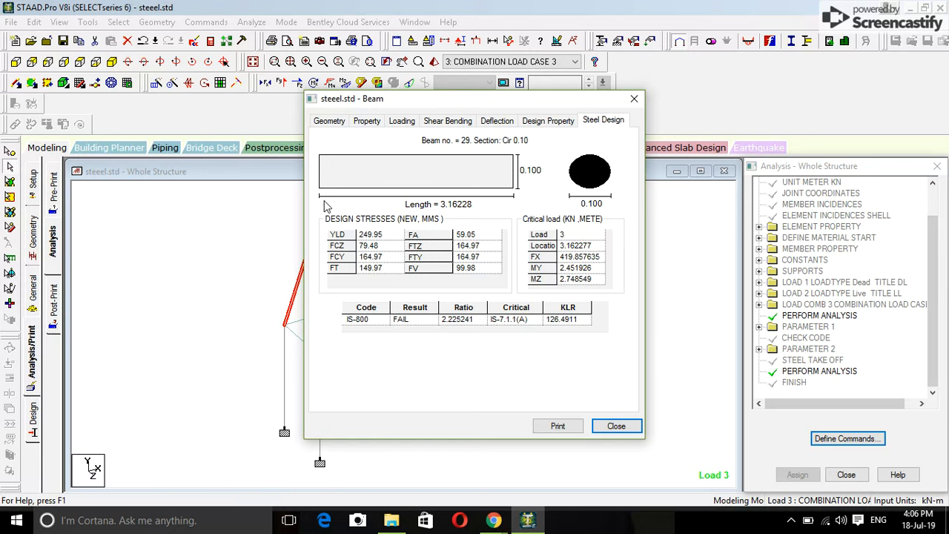
pyautogui.moveTo(634, 98)
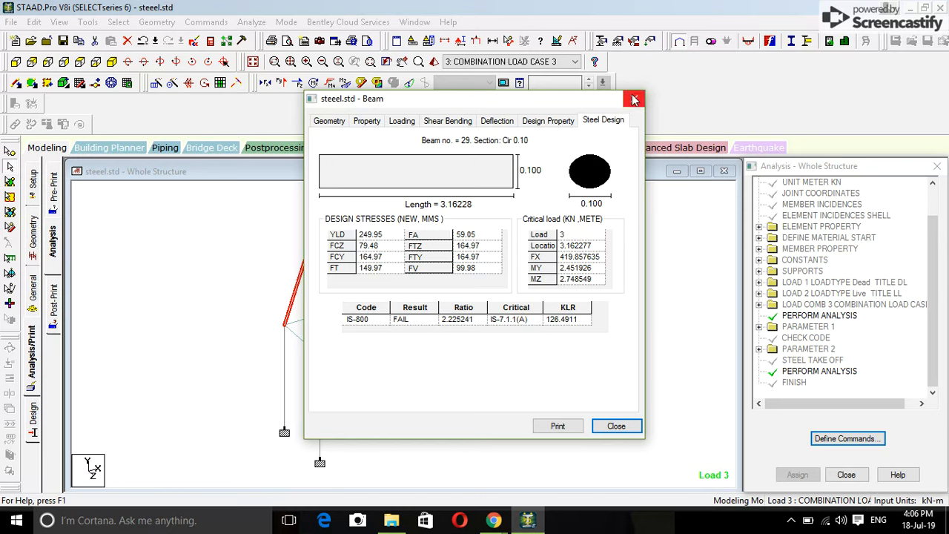
pyautogui.click(329, 120)
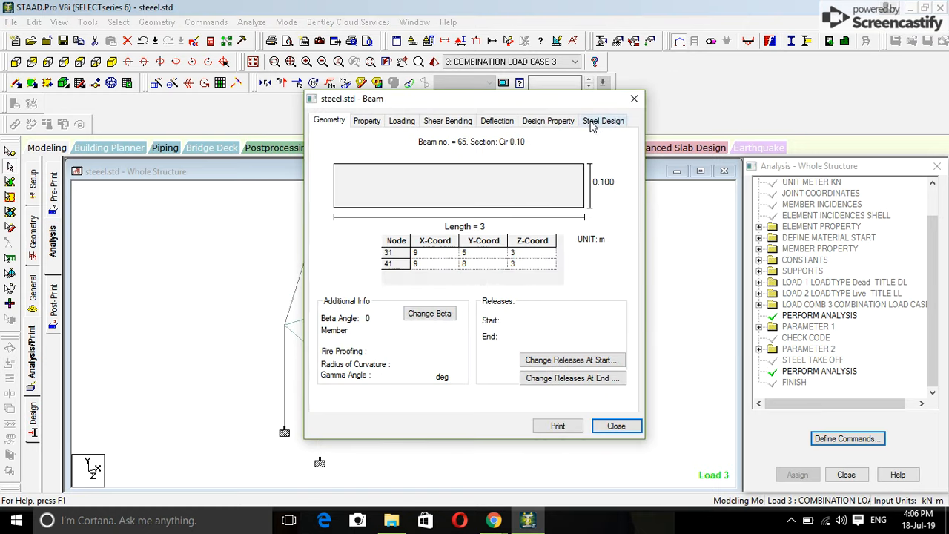
pyautogui.click(602, 120)
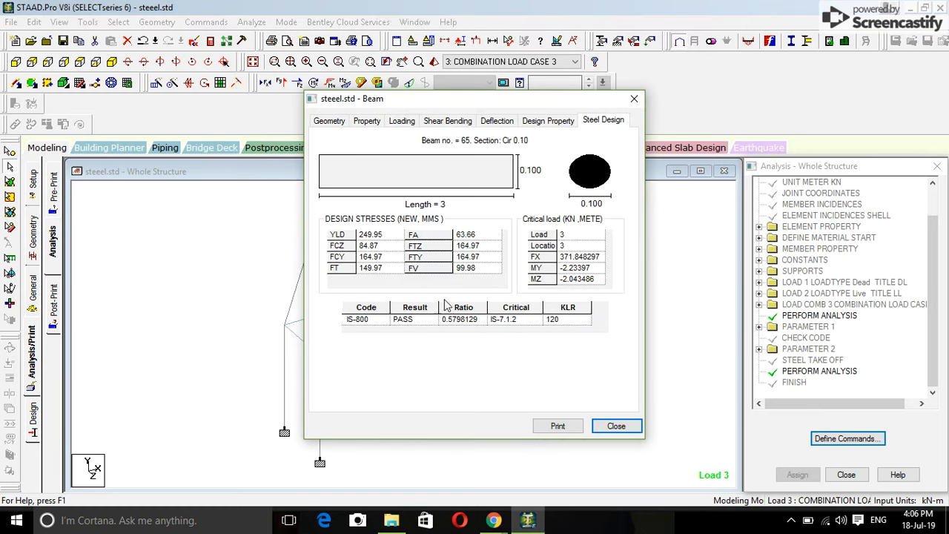
pyautogui.moveTo(623, 156)
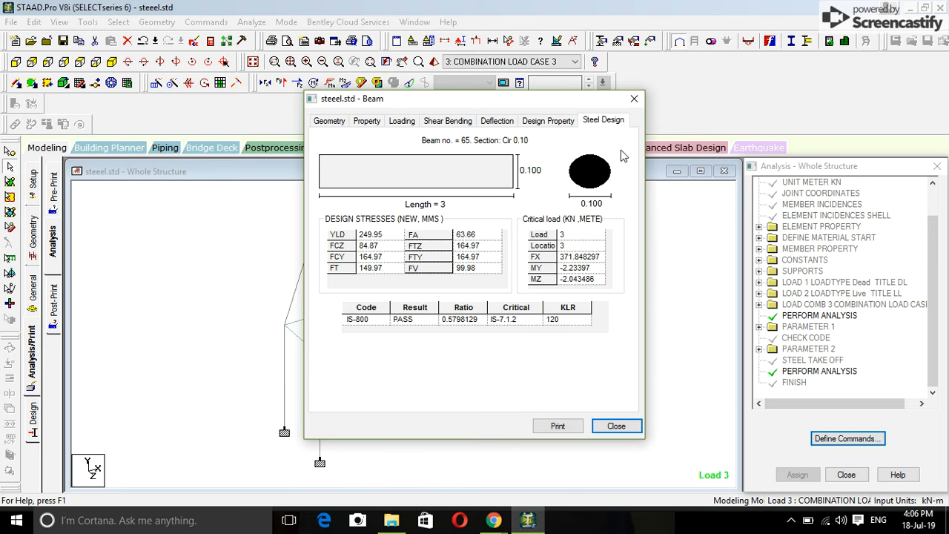
# Check the IS-800 steel design results for members 56 and 76, both passing, closing each dialog
pyautogui.click(329, 122)
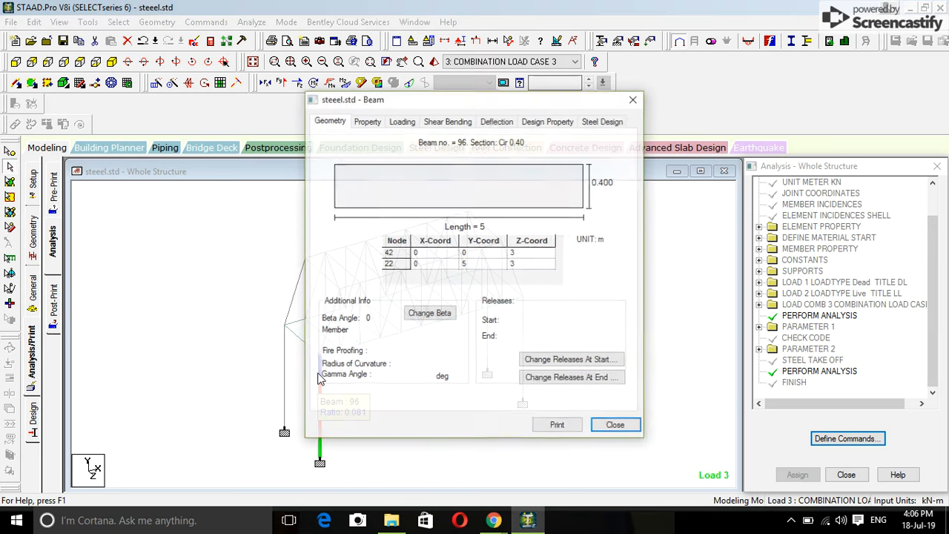
pyautogui.click(603, 120)
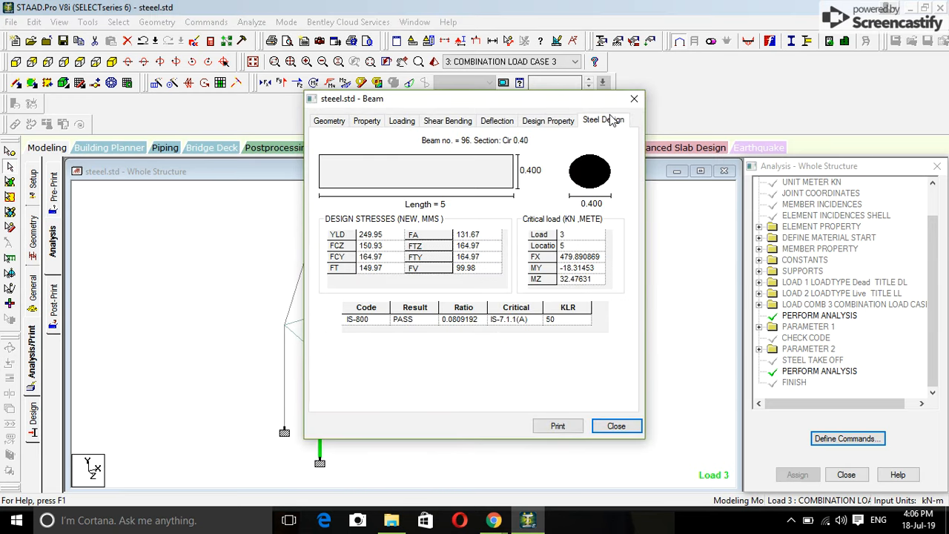
pyautogui.moveTo(620, 285)
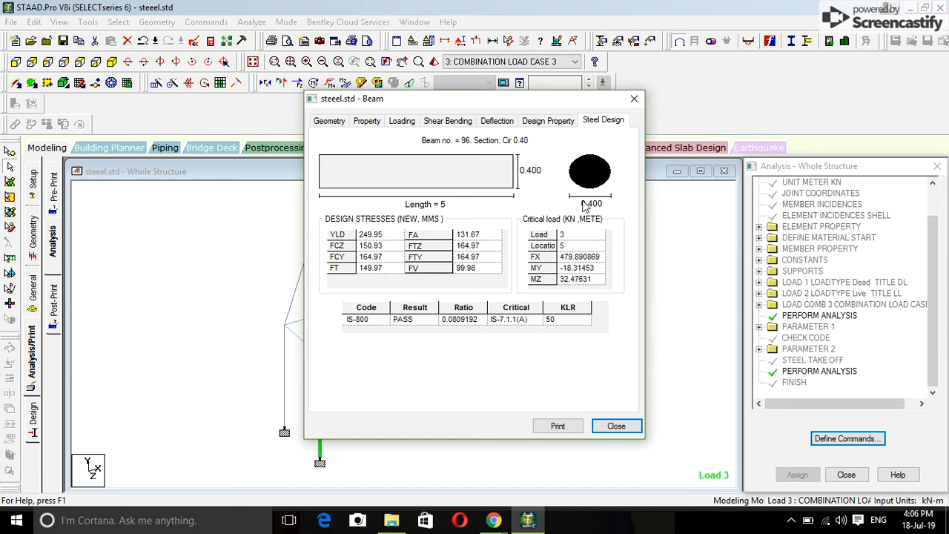
pyautogui.moveTo(623, 110)
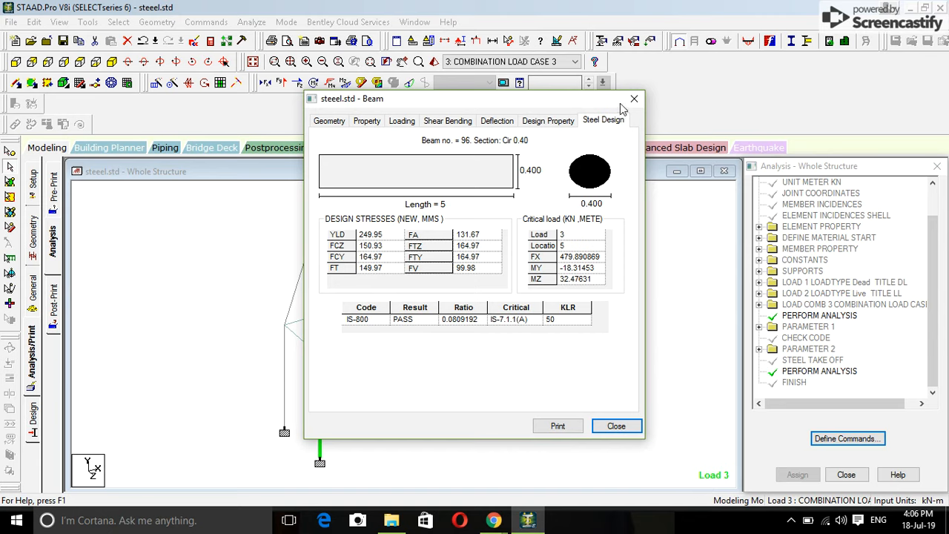
pyautogui.click(618, 424)
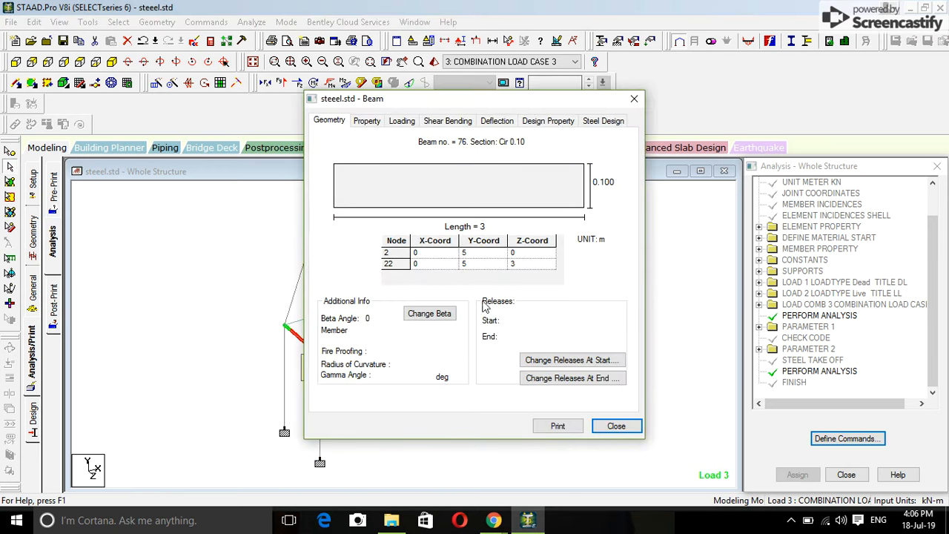
pyautogui.click(603, 120)
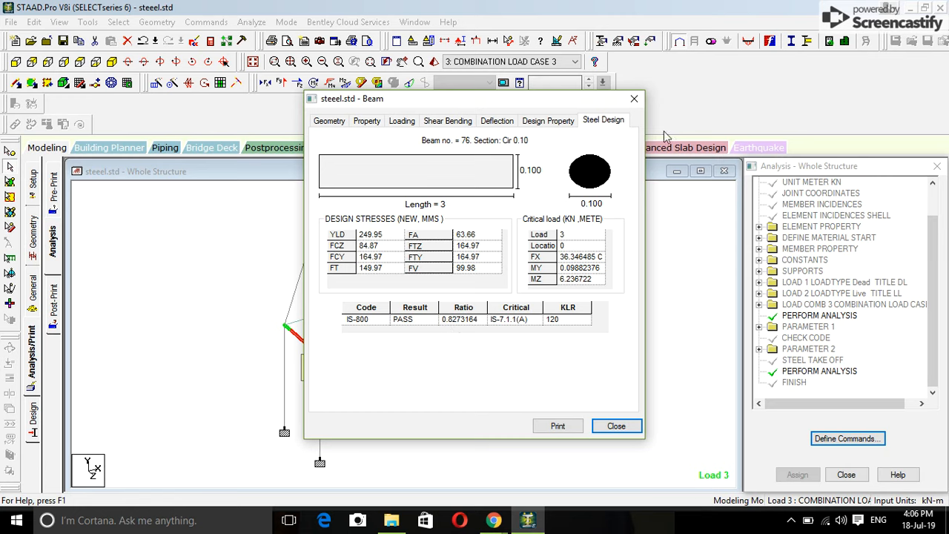
pyautogui.click(617, 426)
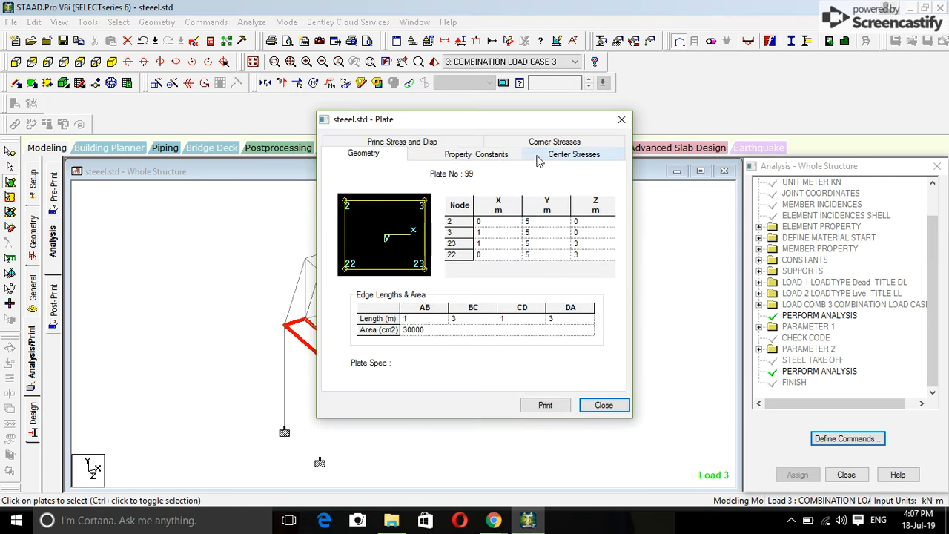
# Close the plate 99 details, returning to the wireframe whole-structure model
pyautogui.click(402, 143)
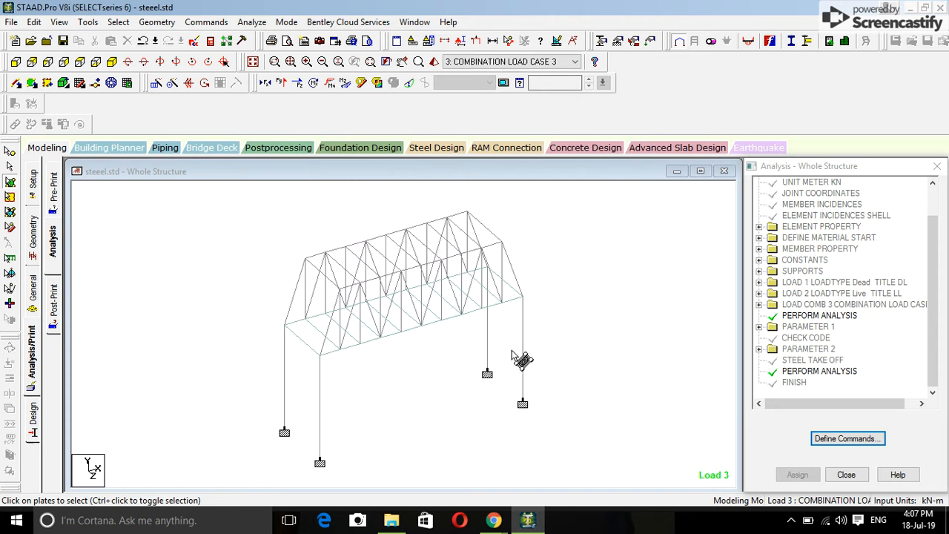
pyautogui.moveTo(460, 293)
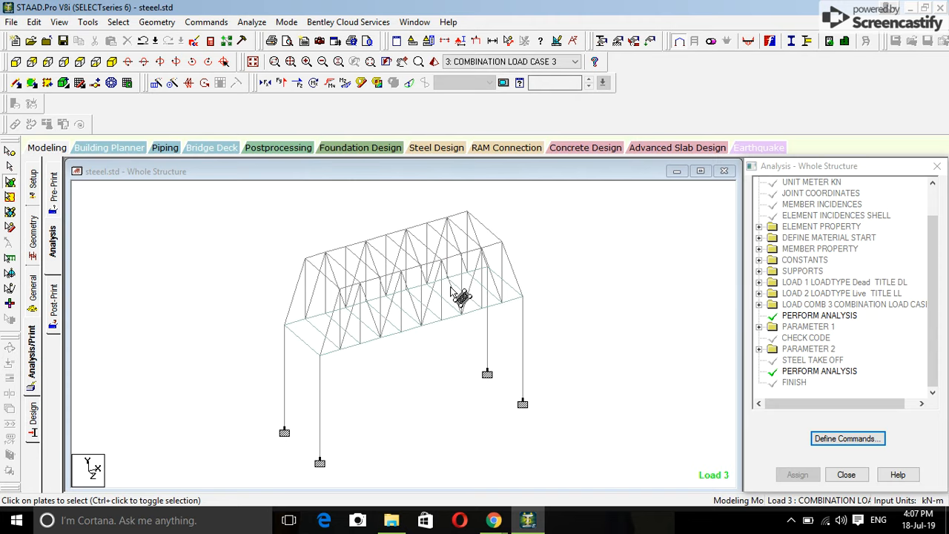